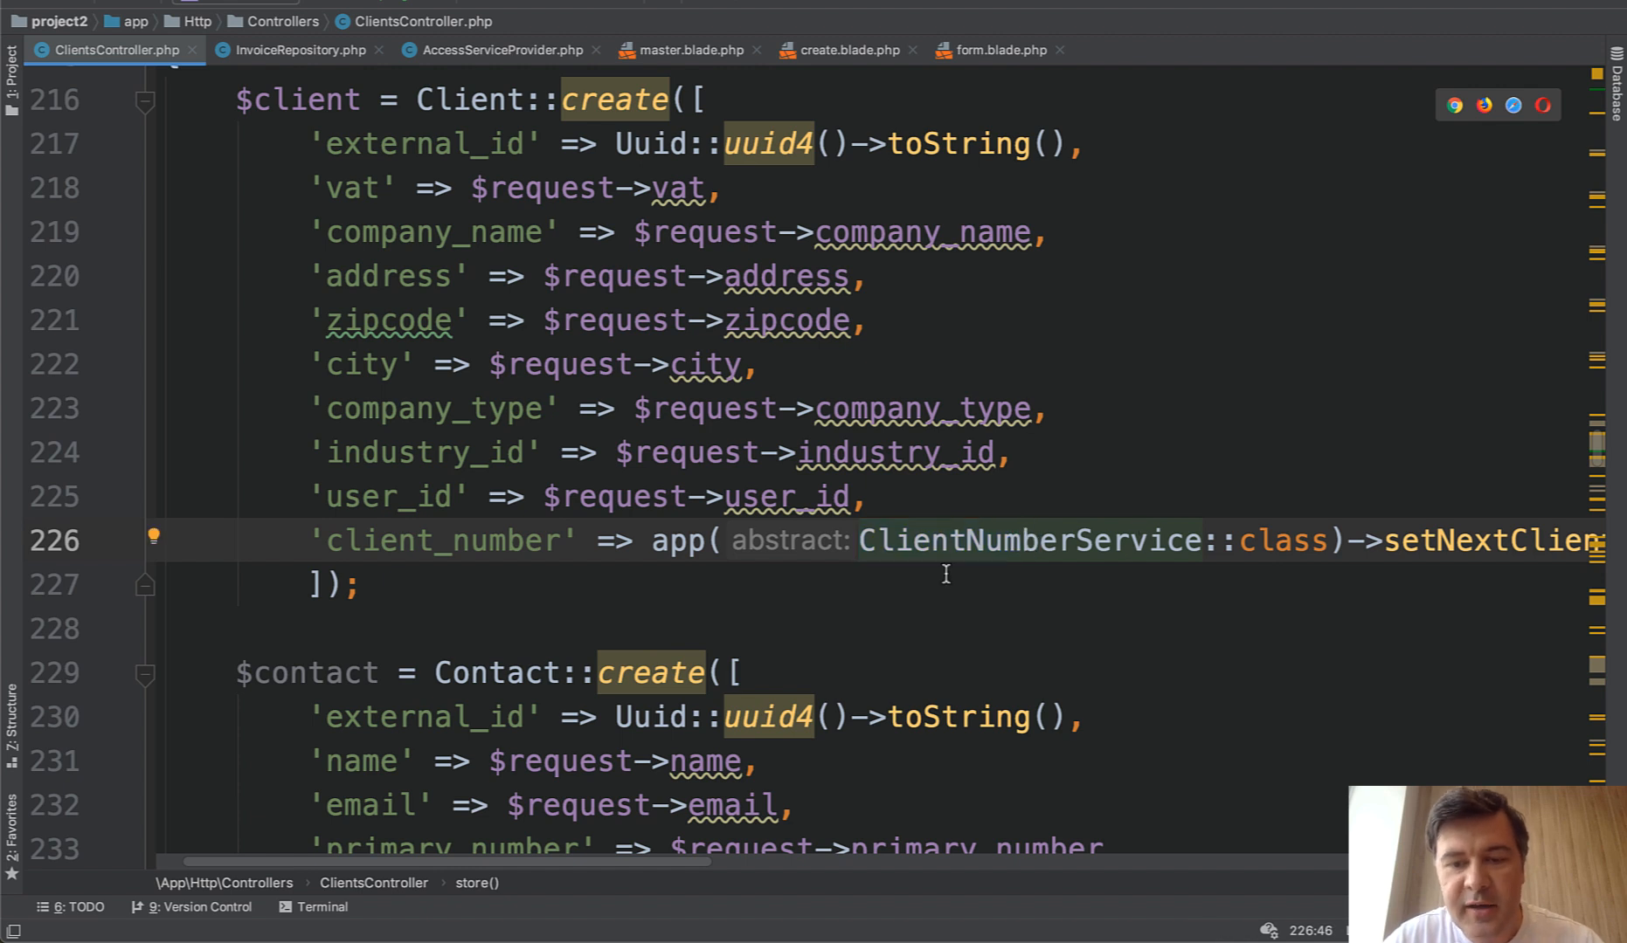
pyautogui.moveTo(1029, 605)
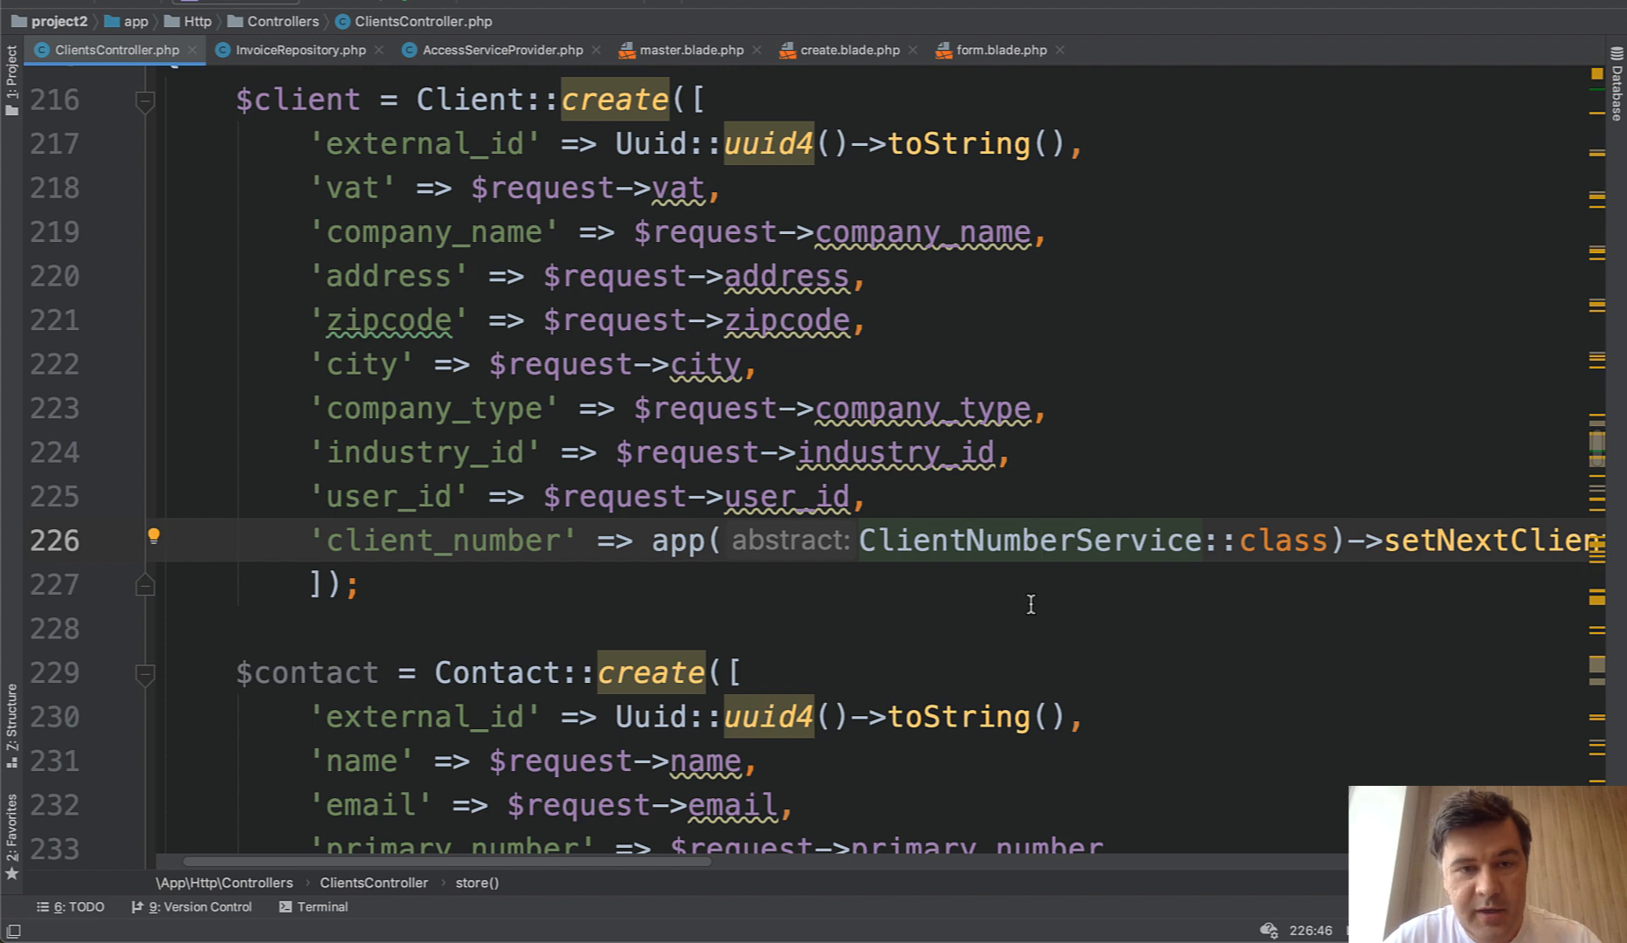
# Go to the ClientNumberService declaration and scroll through its client-number methods.
pyautogui.click(1036, 542)
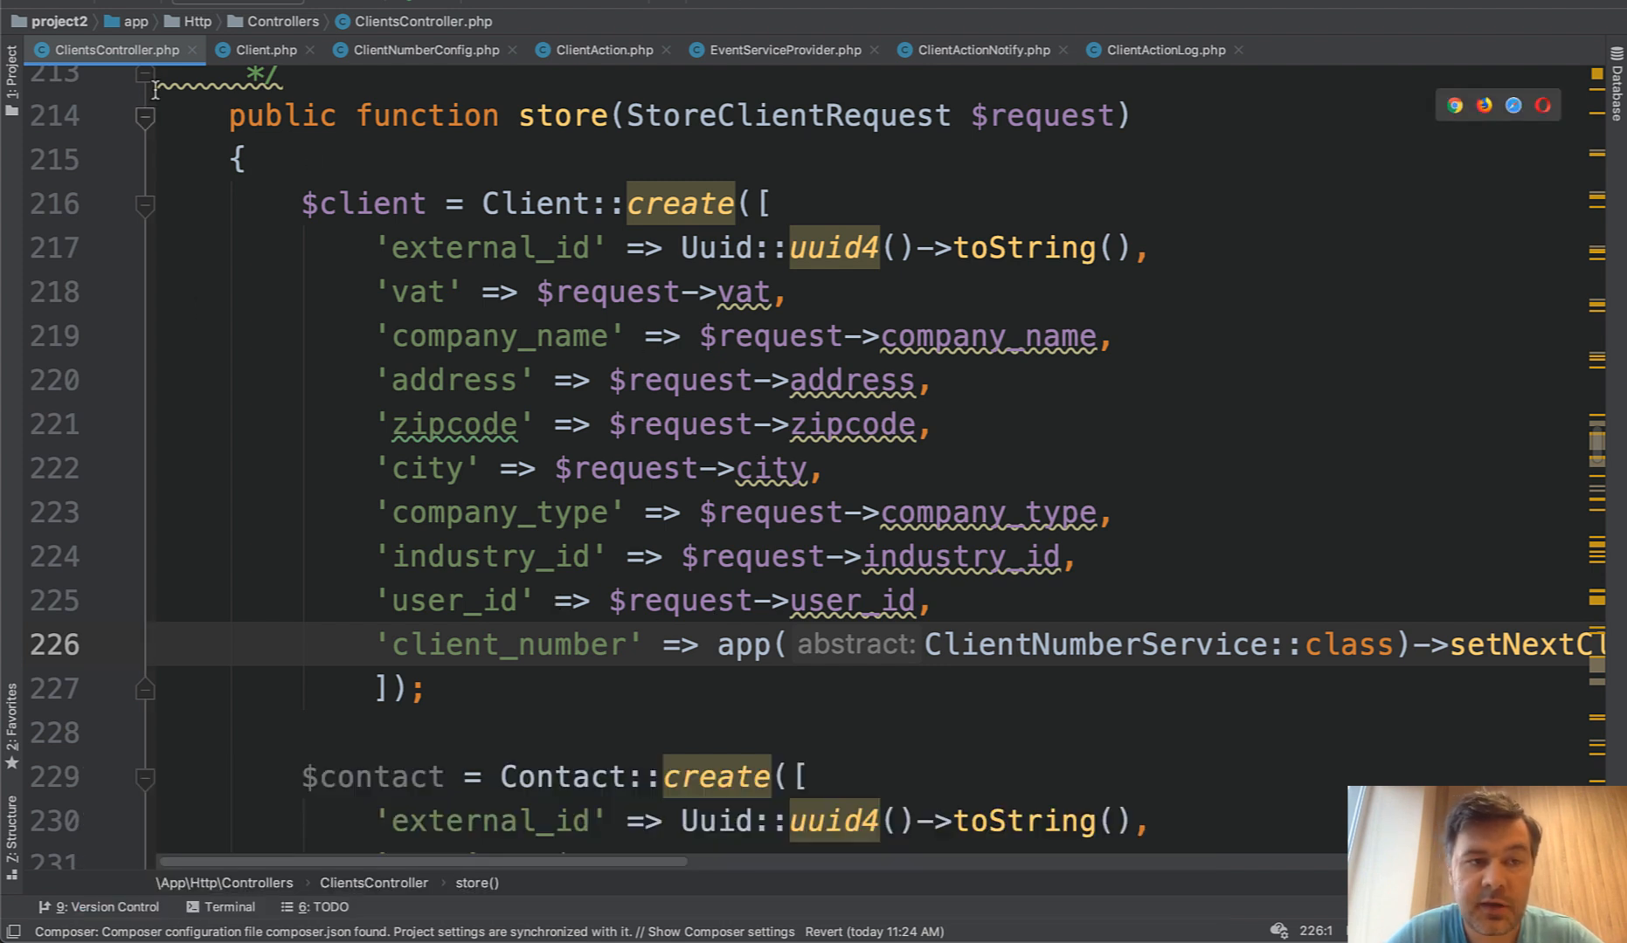
pyautogui.moveTo(286, 437)
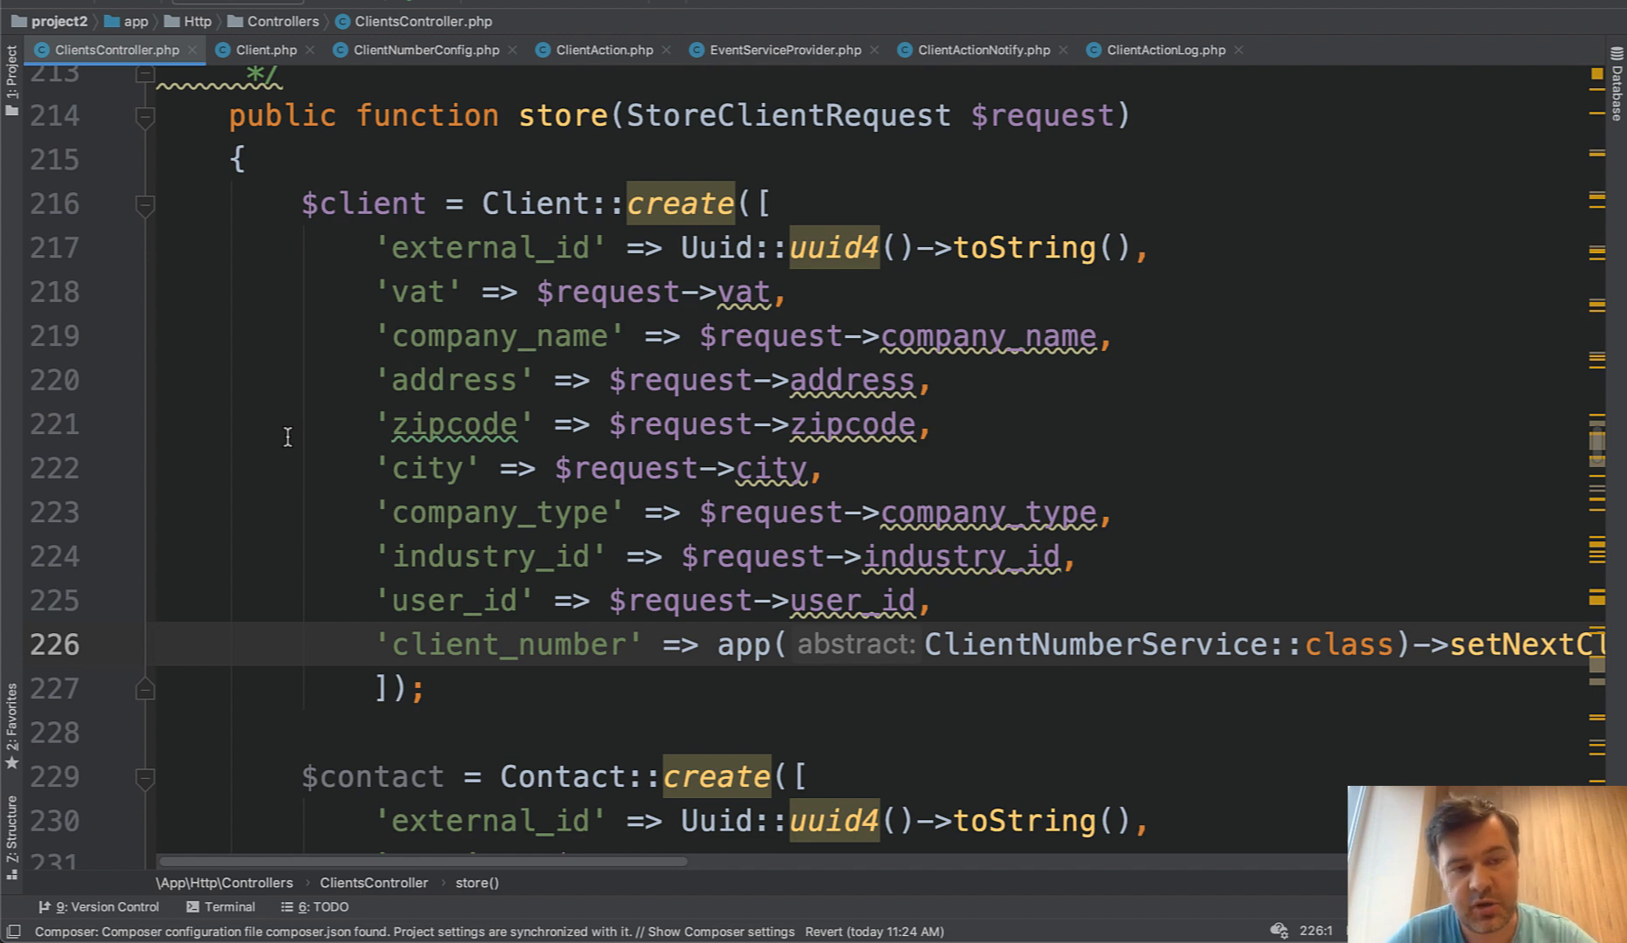
pyautogui.moveTo(477, 203)
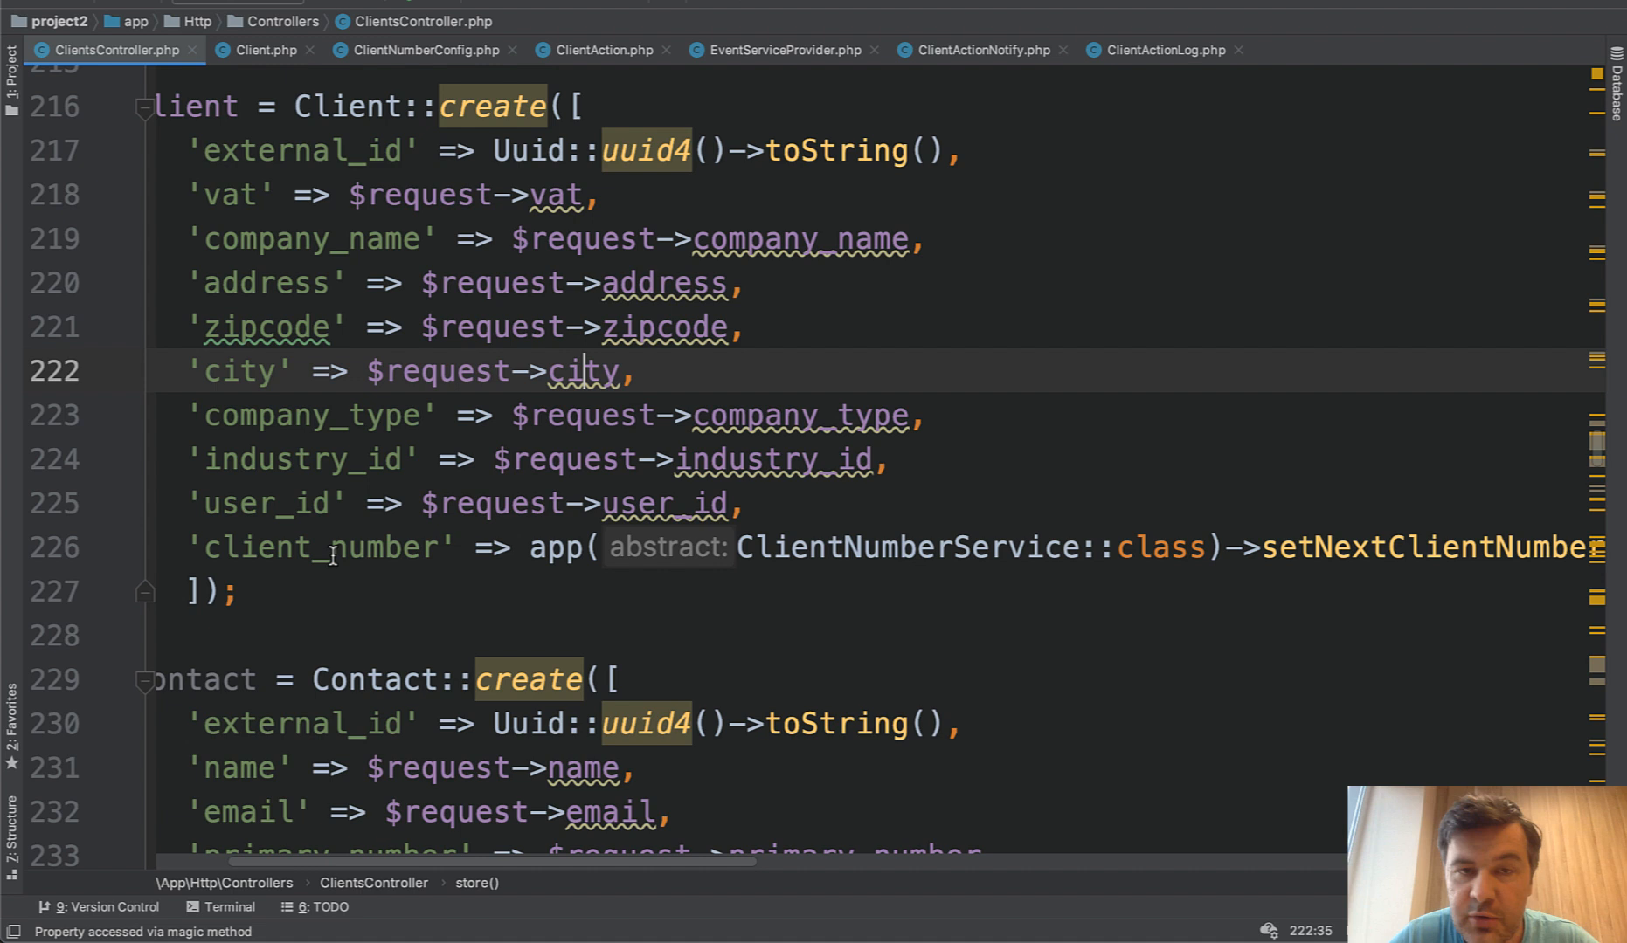
pyautogui.moveTo(443, 598)
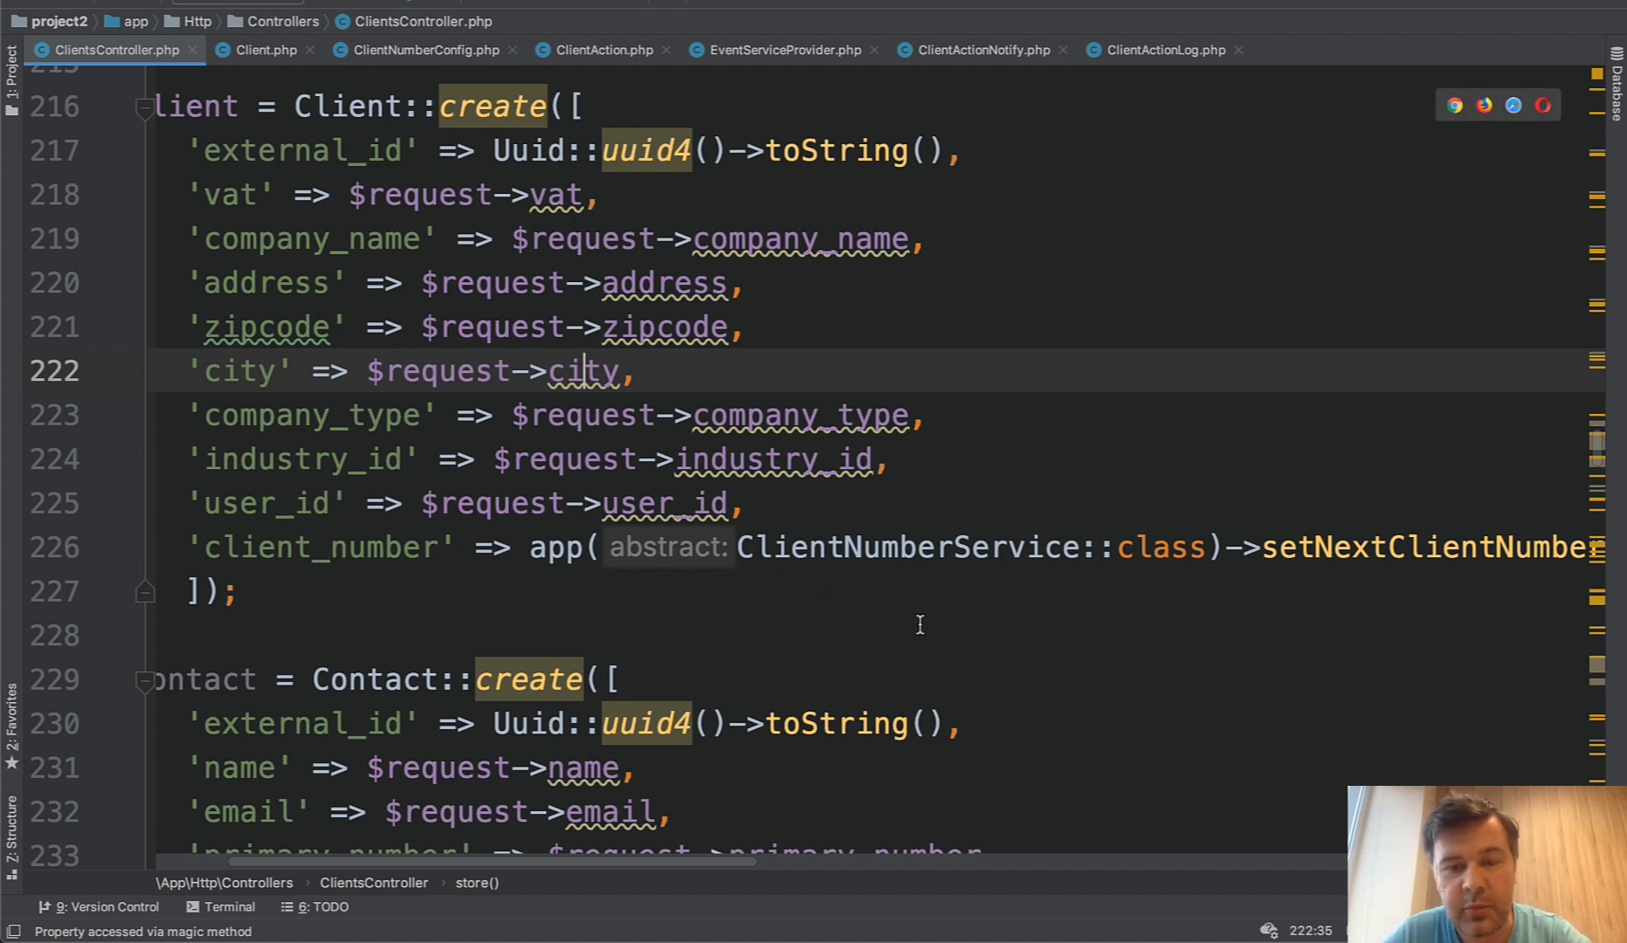
pyautogui.moveTo(947, 576)
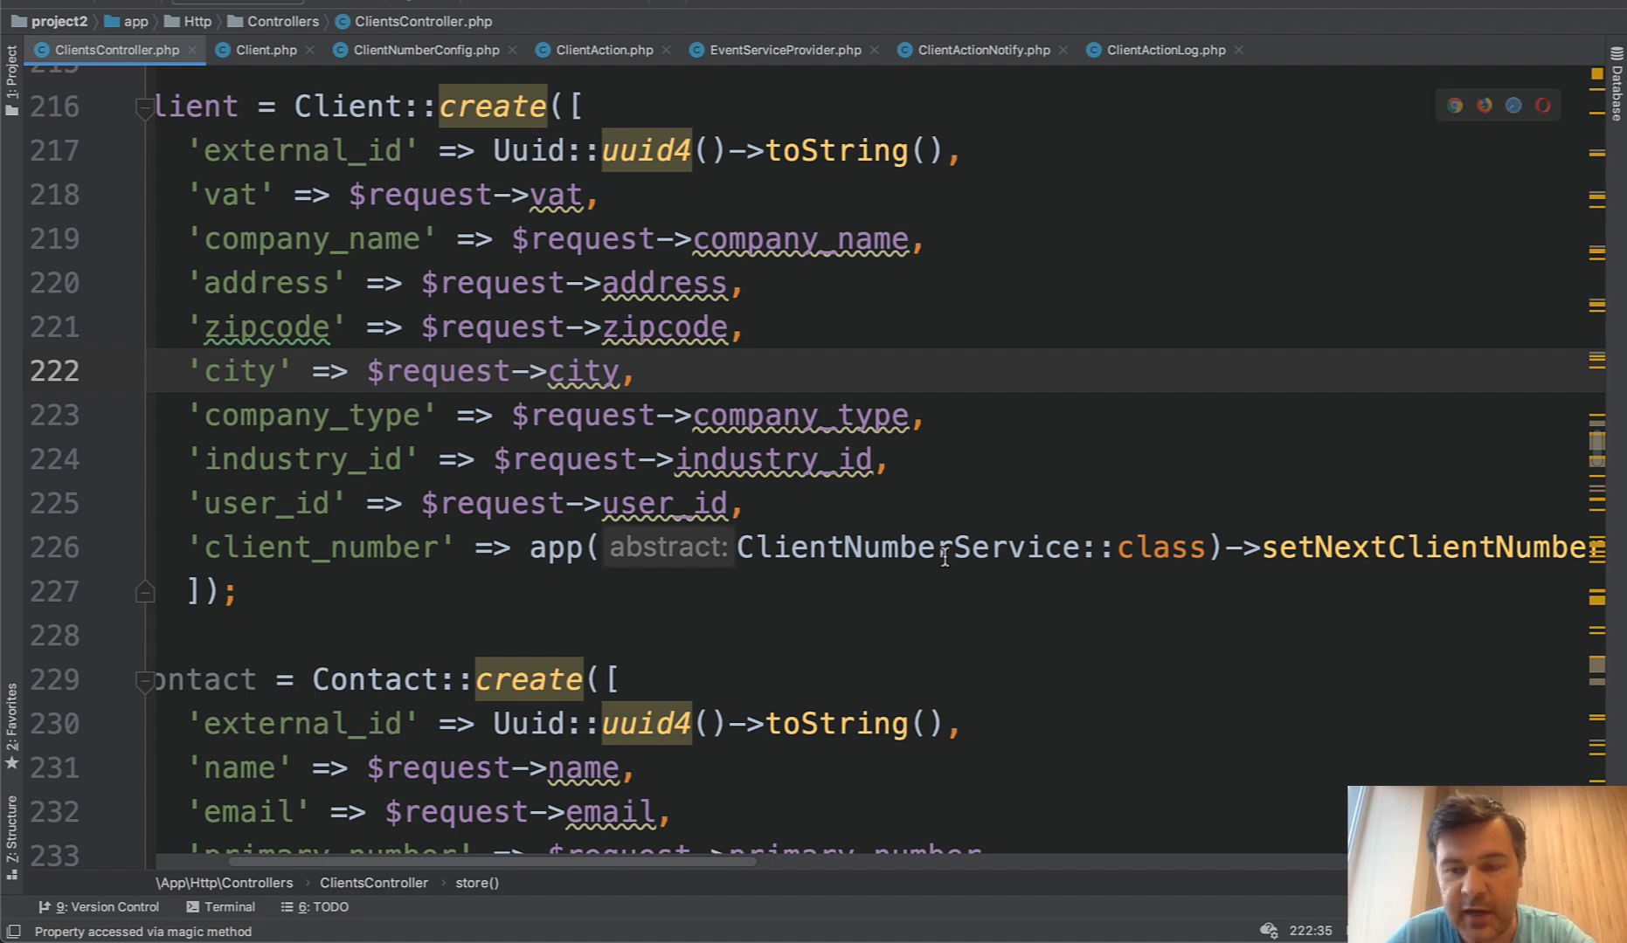
pyautogui.moveTo(905, 547)
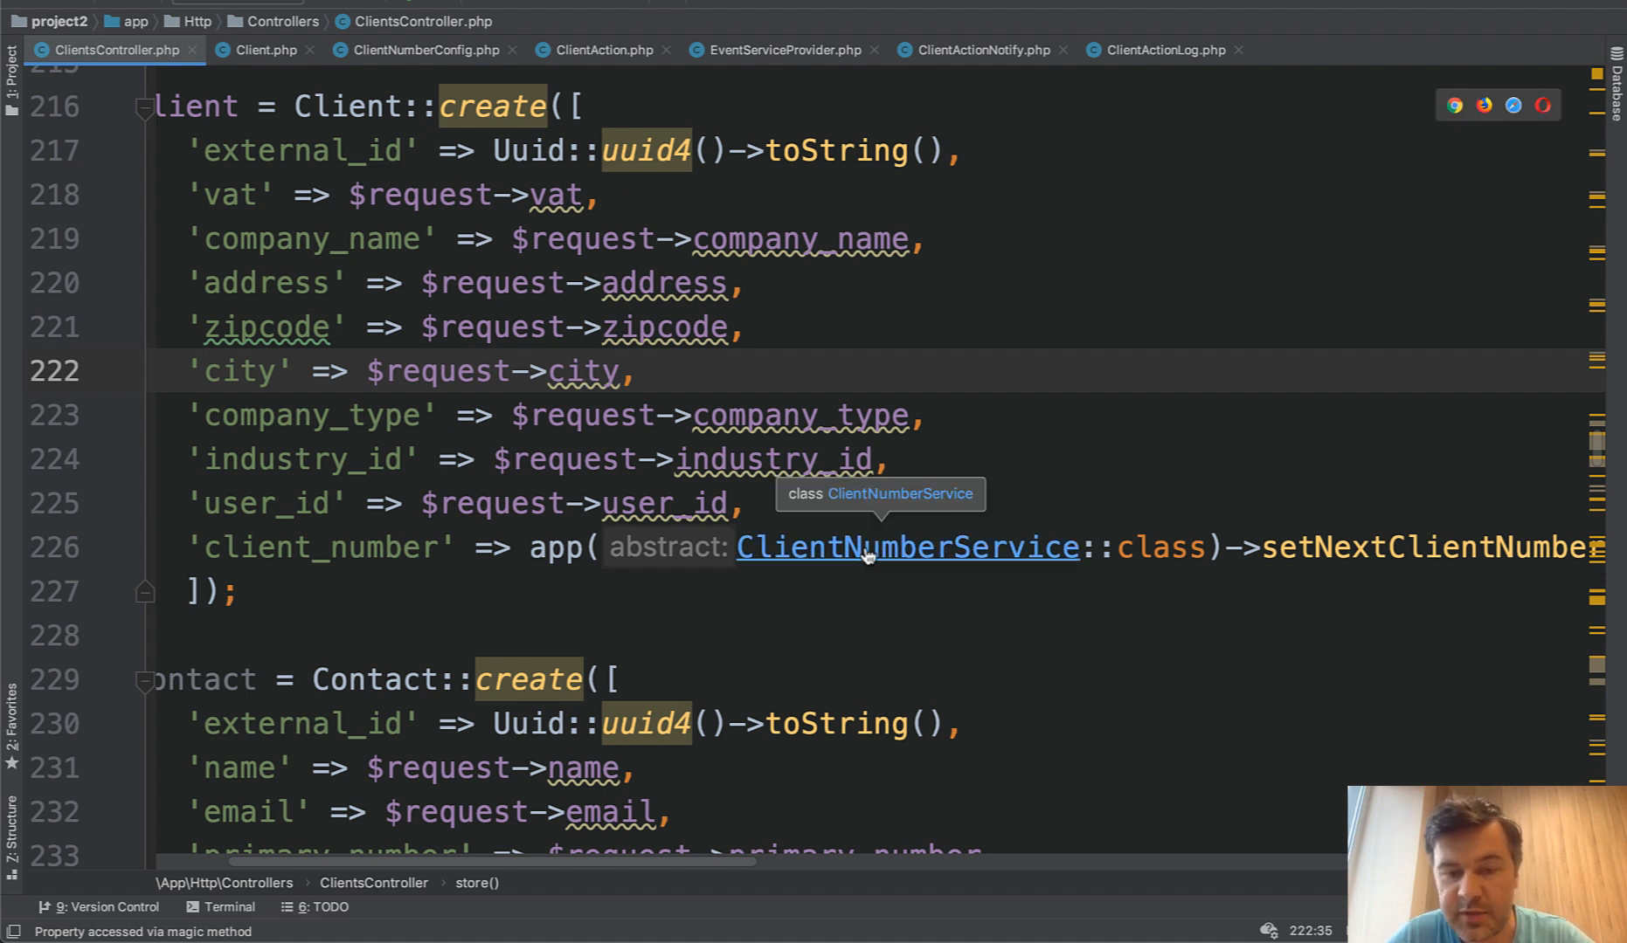
pyautogui.click(905, 547)
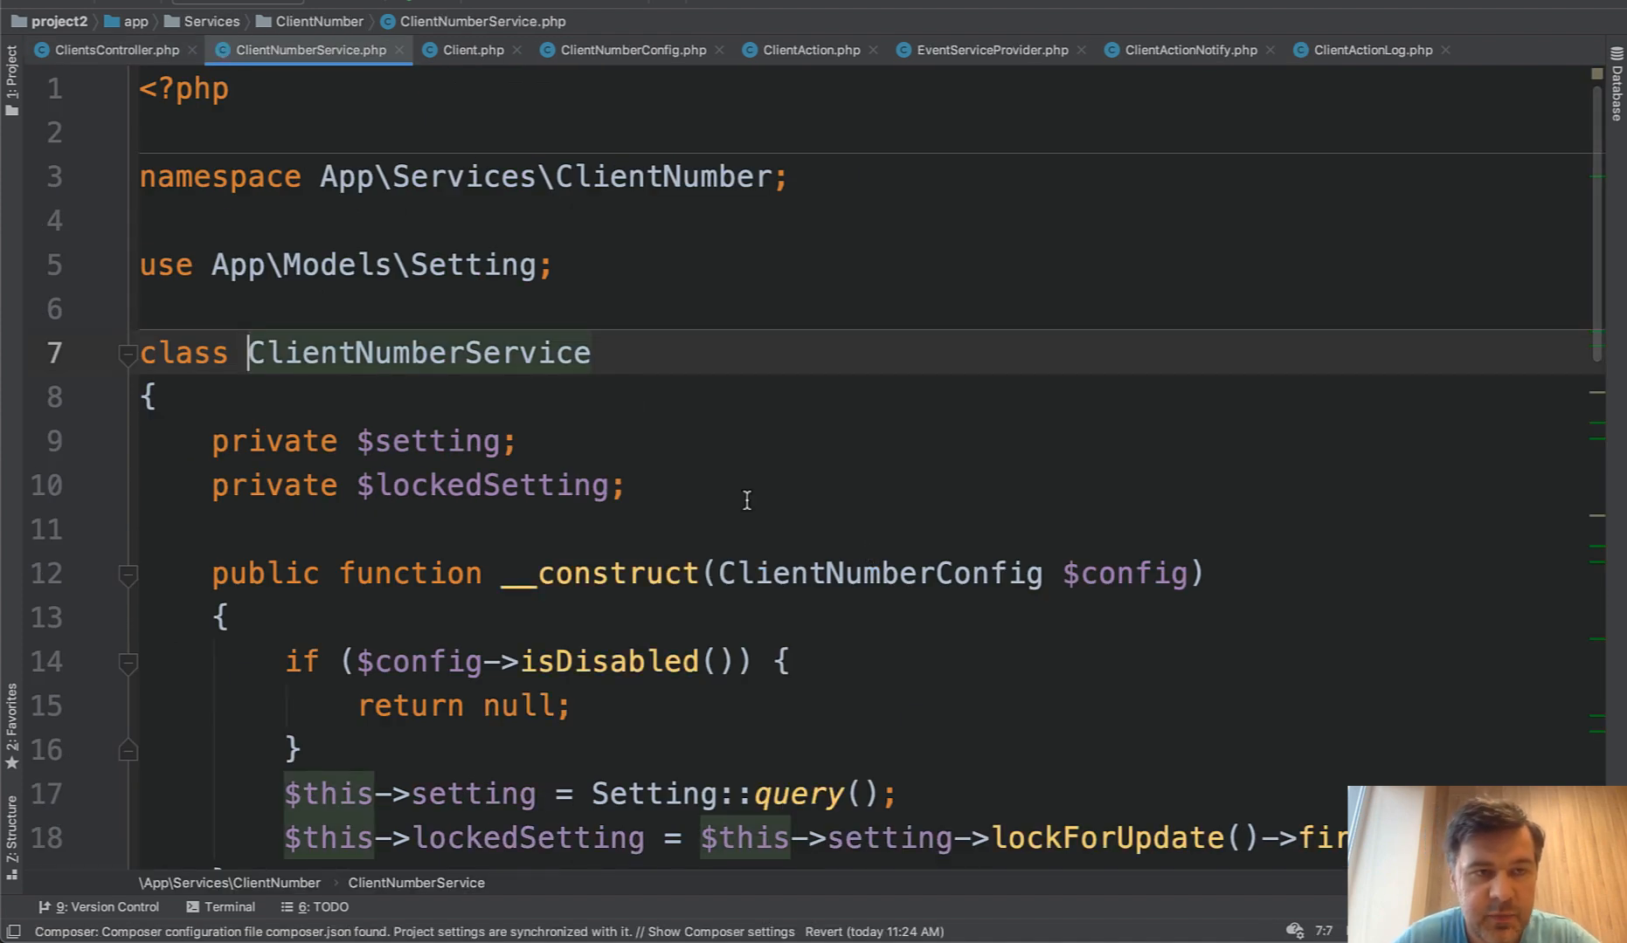
pyautogui.moveTo(432, 30)
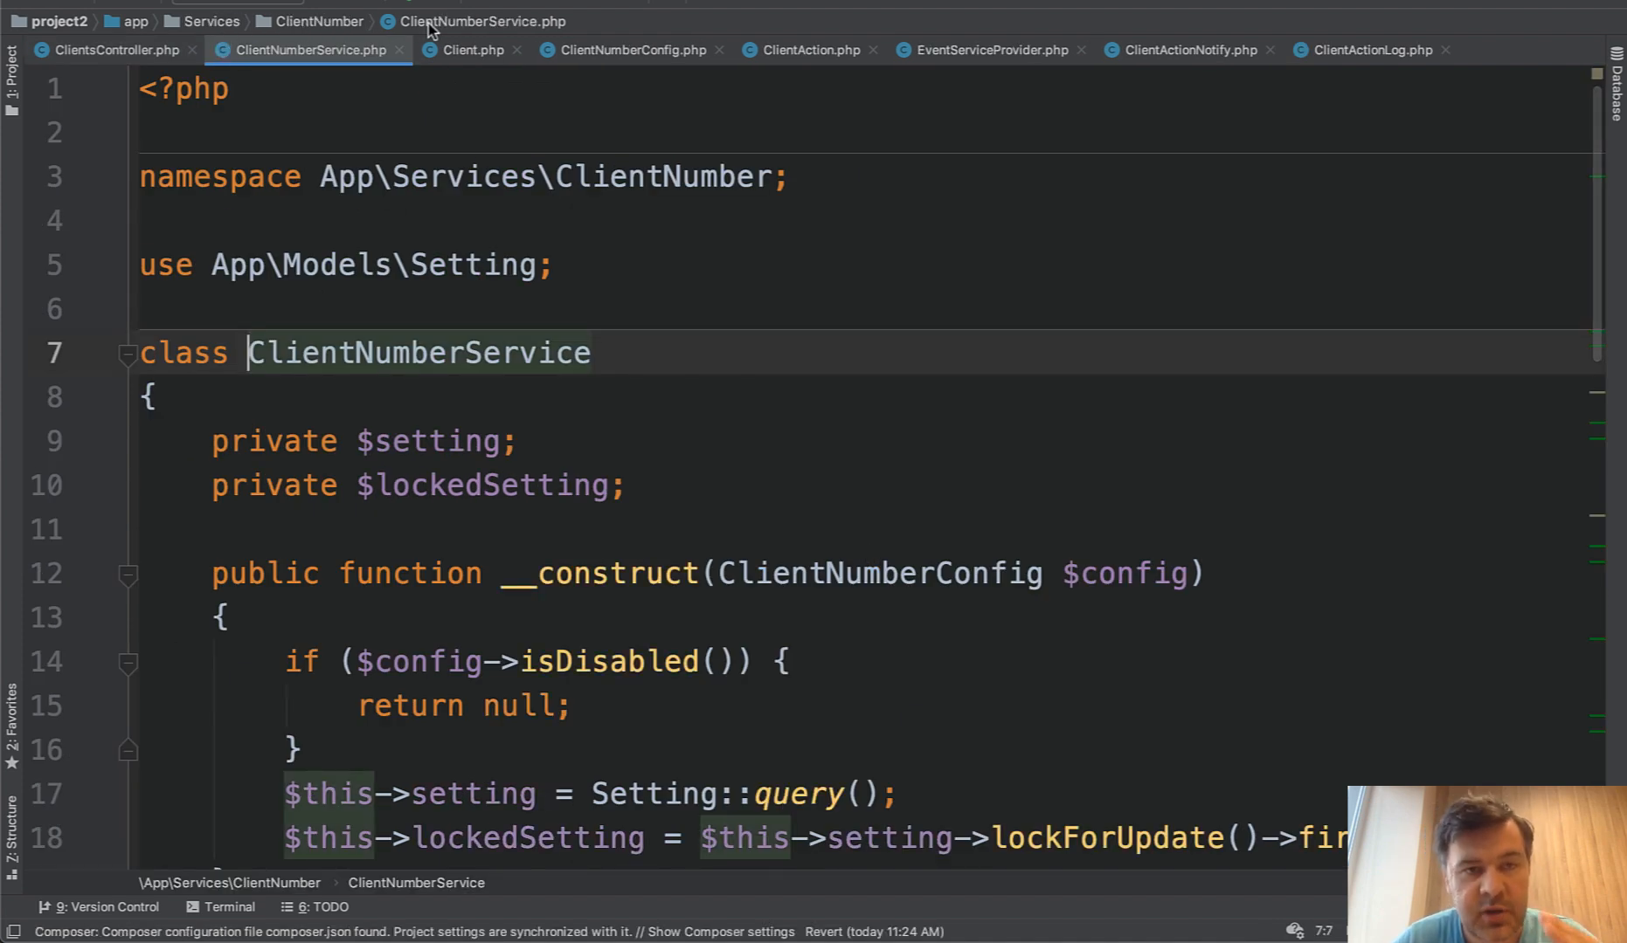
pyautogui.scroll(-3)
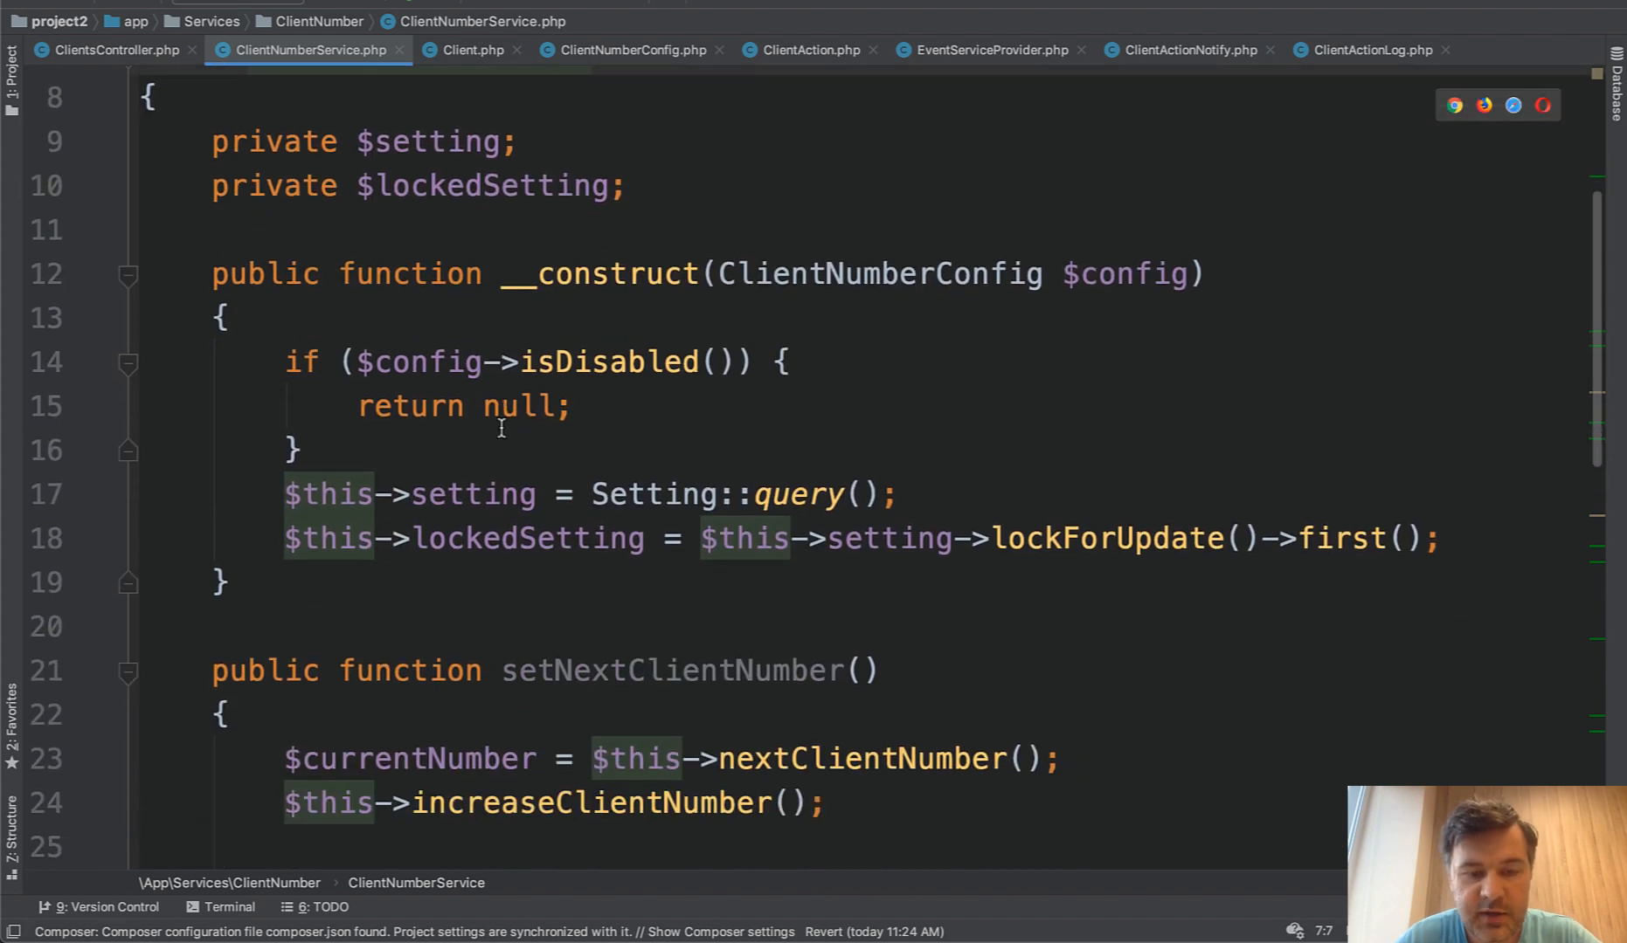
pyautogui.scroll(-3)
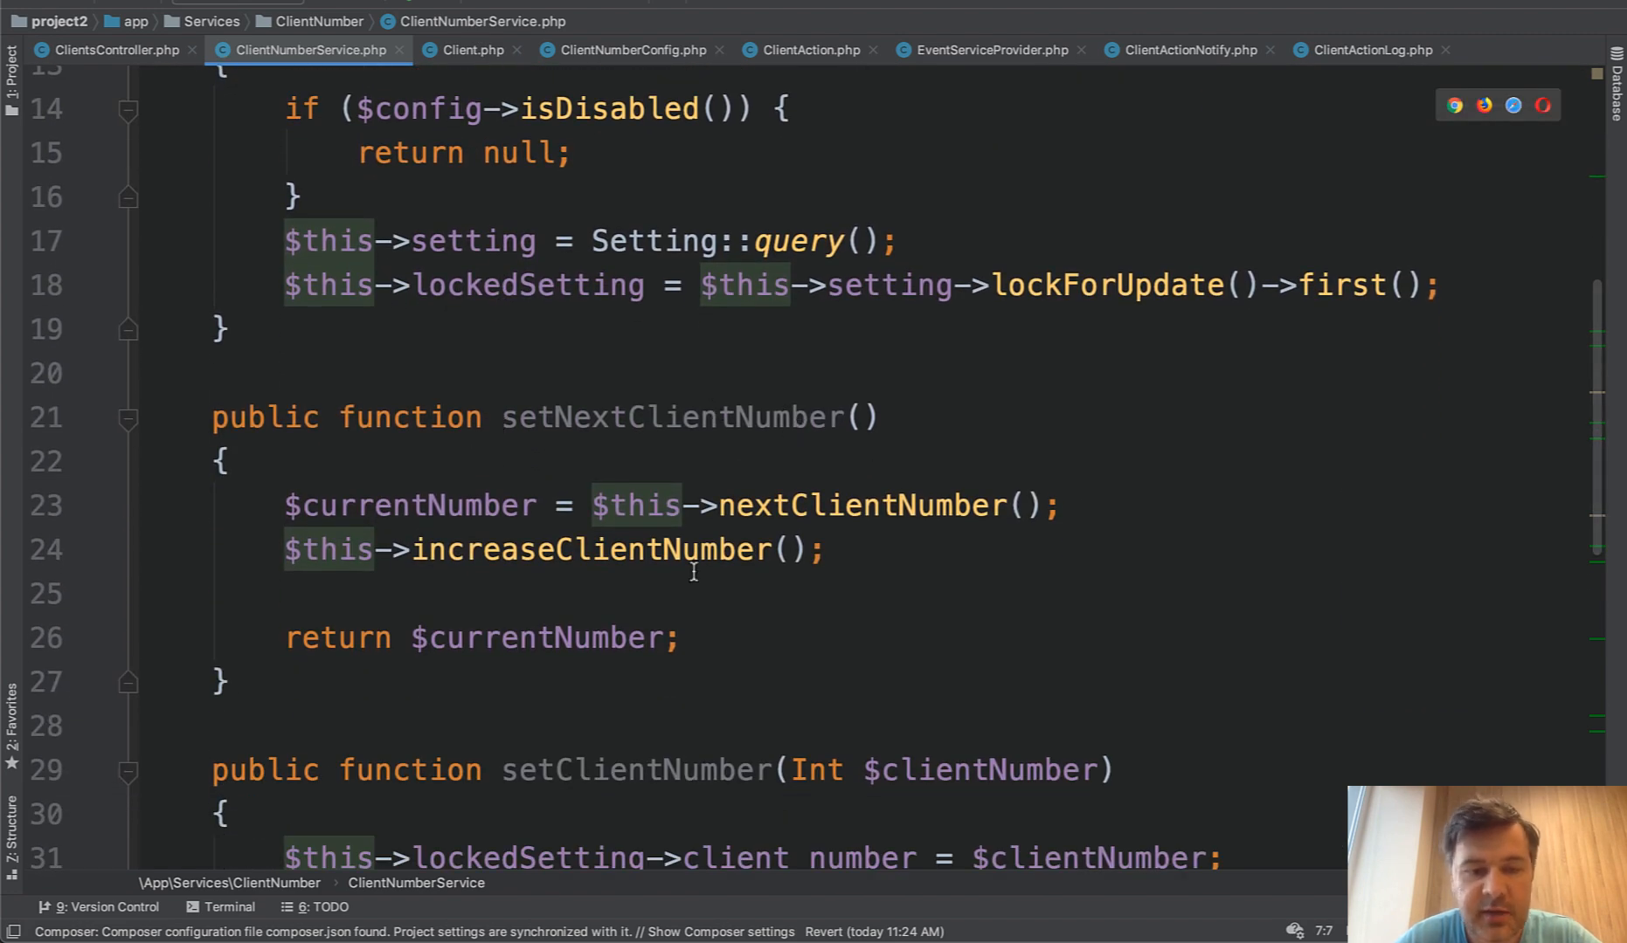
pyautogui.scroll(-3)
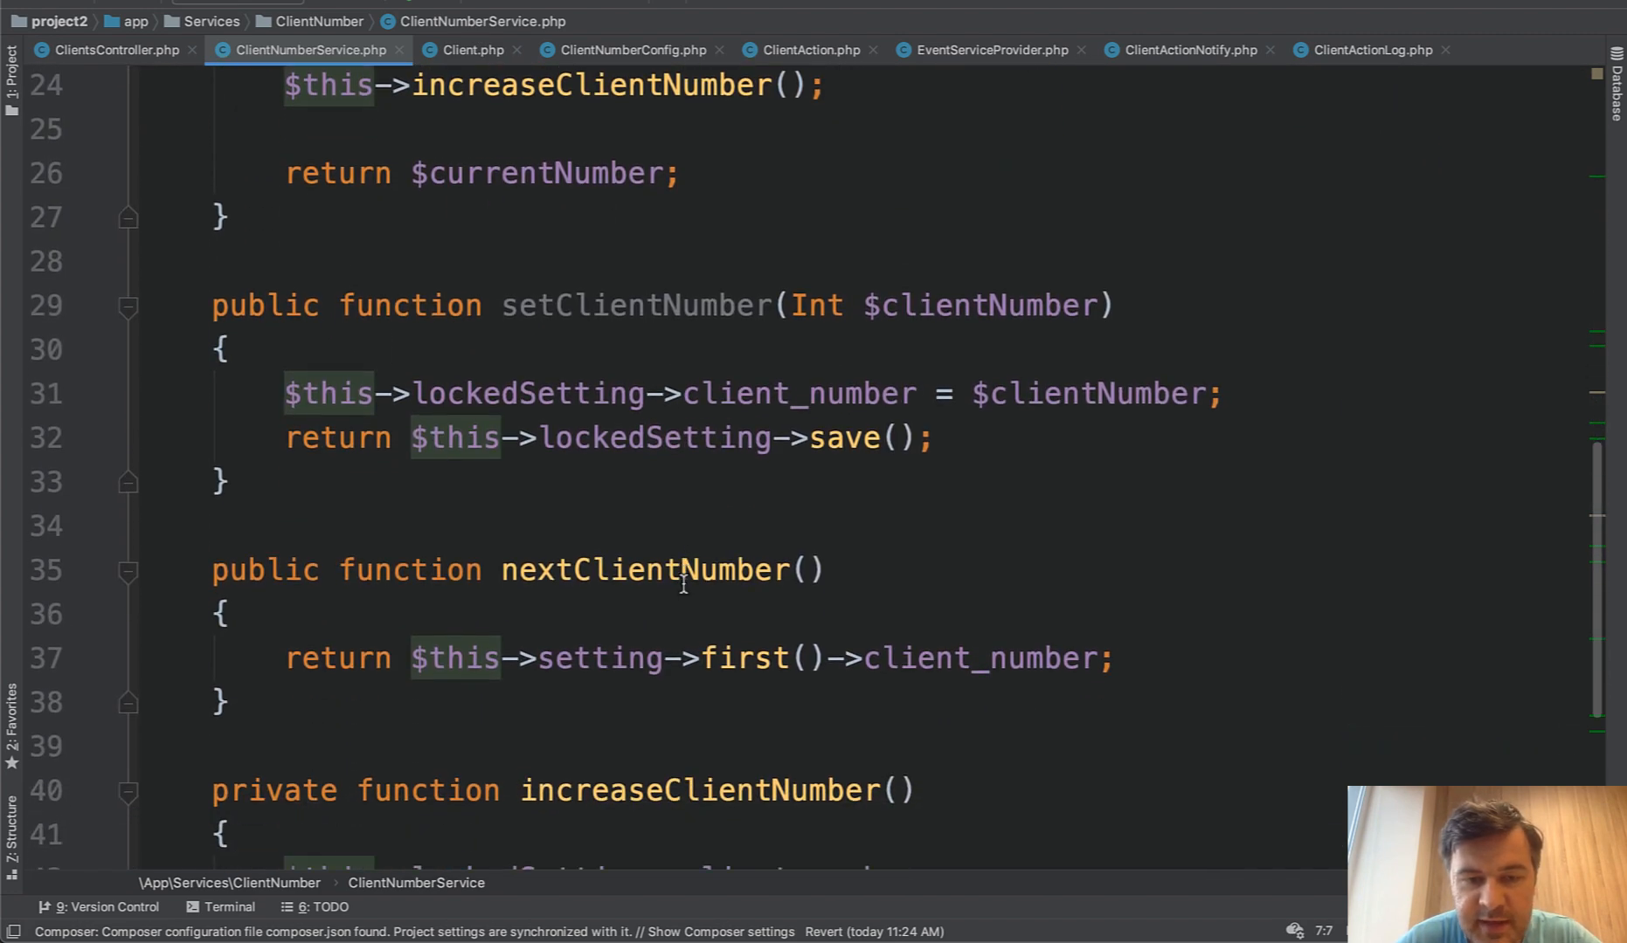
pyautogui.scroll(-3)
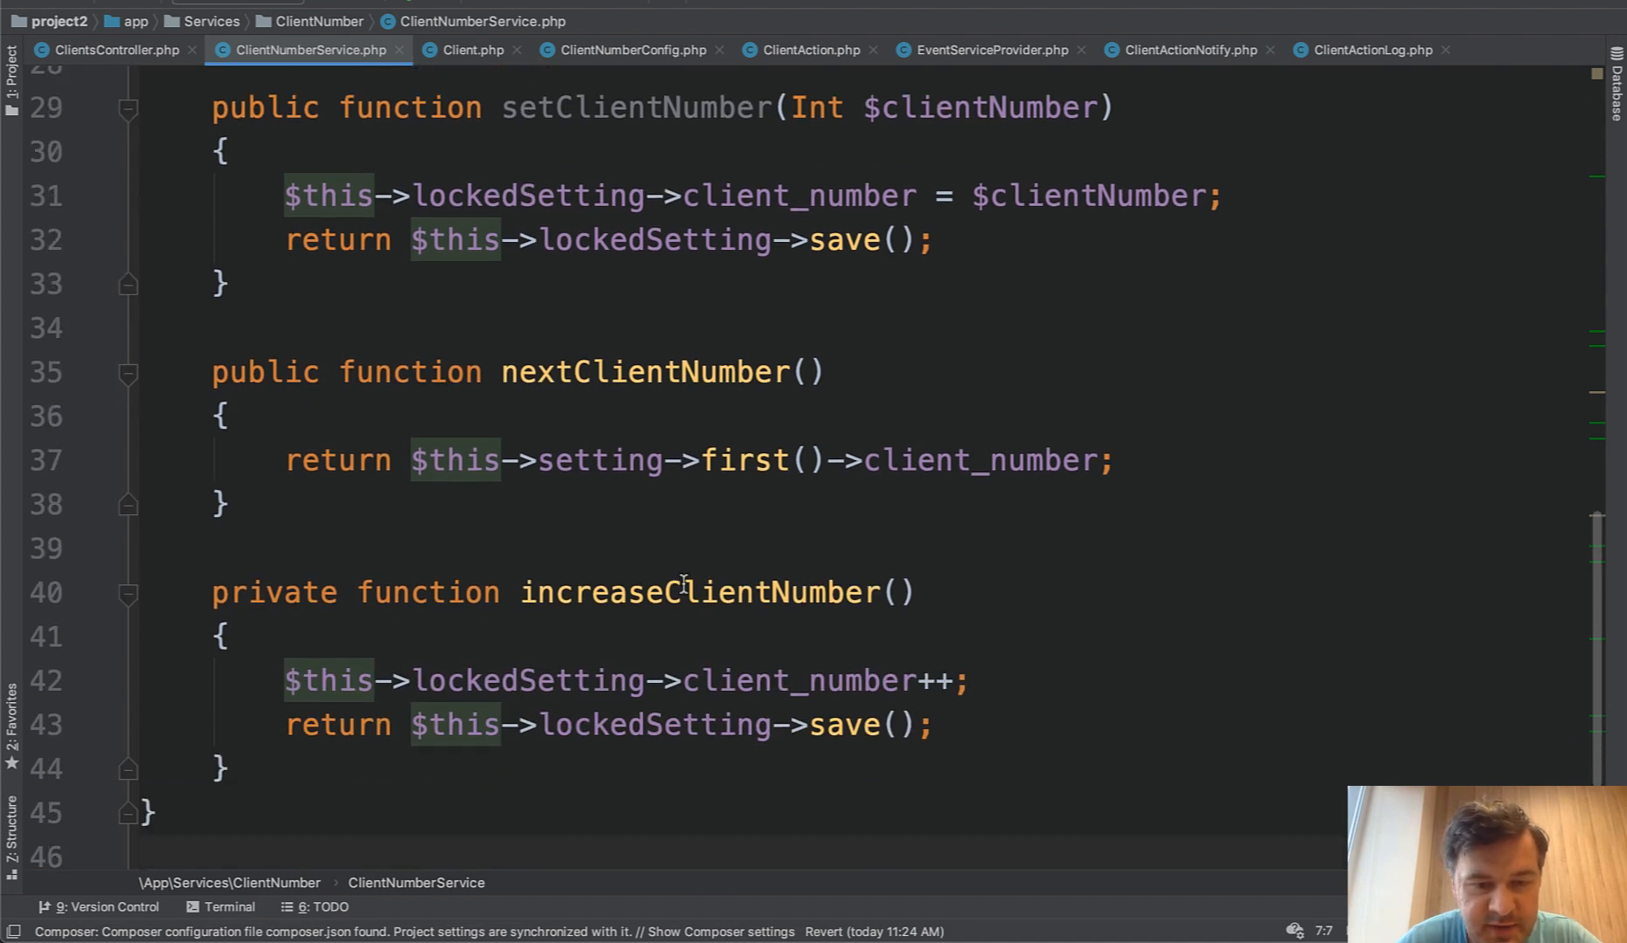
pyautogui.scroll(3)
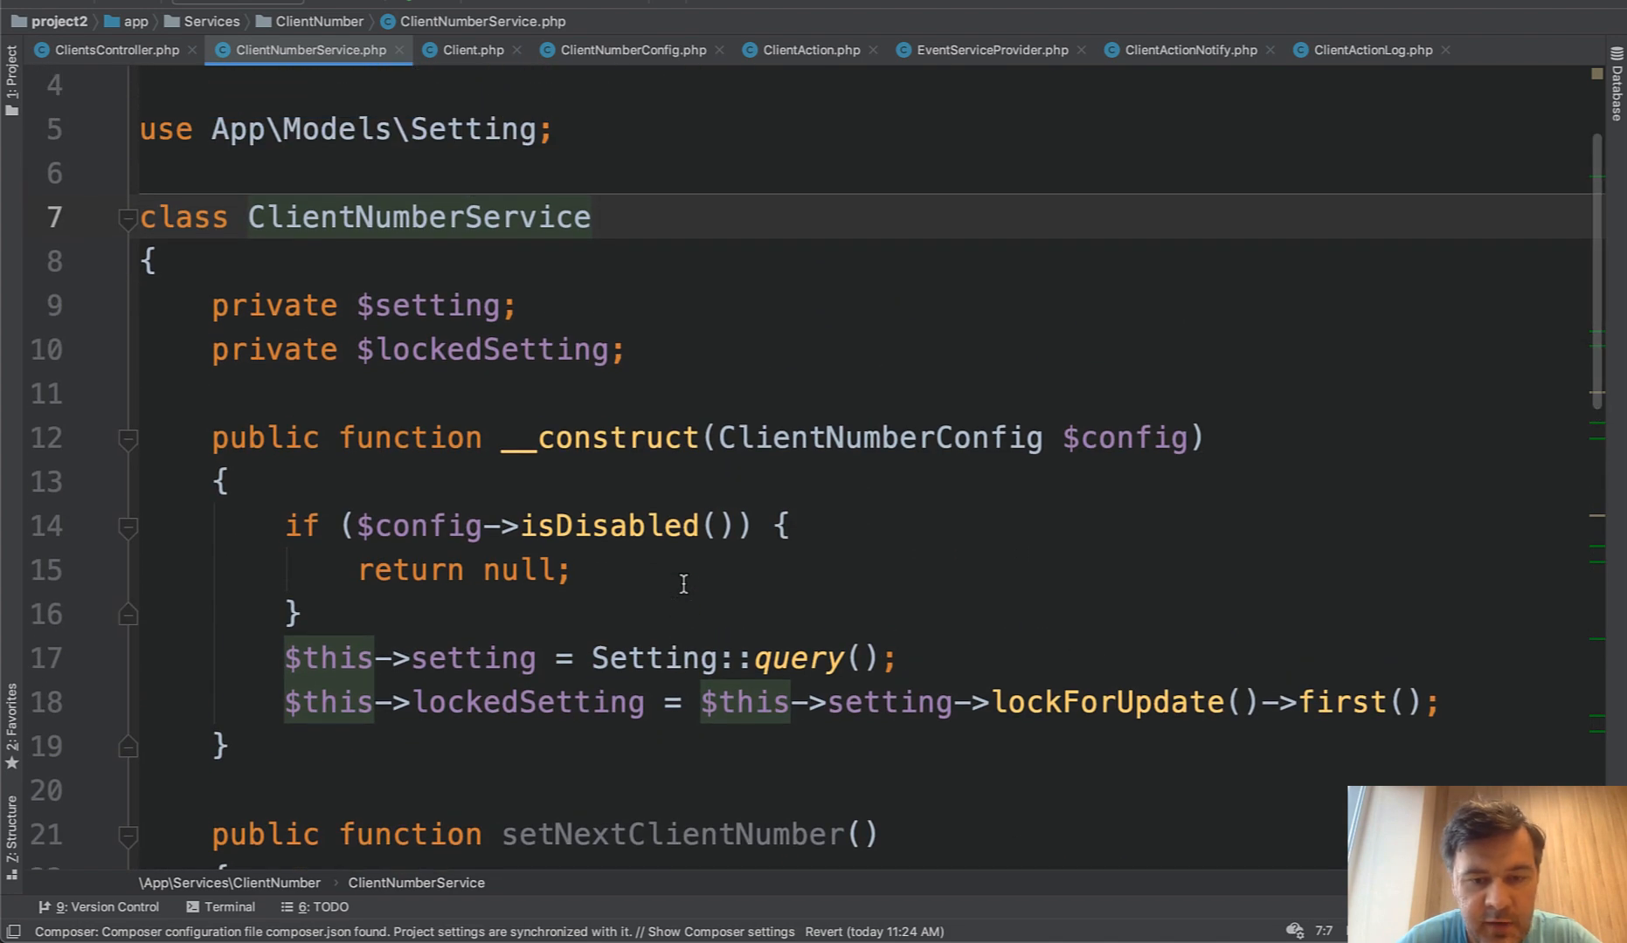
# Return to the top of ClientNumberService and reveal the app folders in the project tree.
pyautogui.click(711, 659)
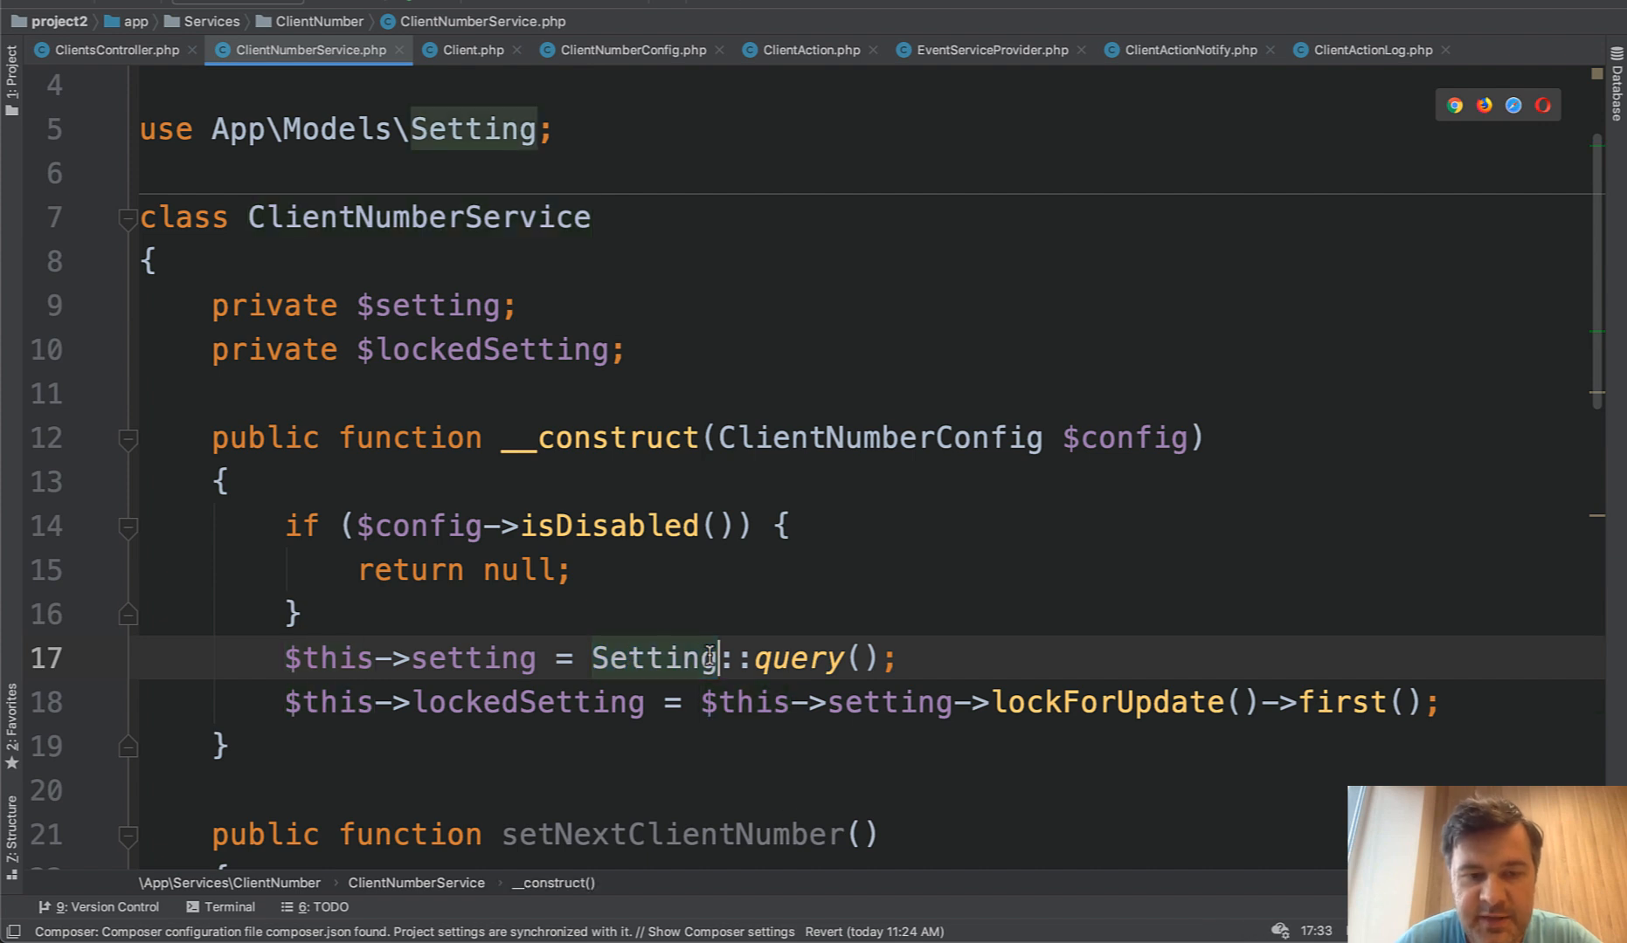
pyautogui.click(653, 659)
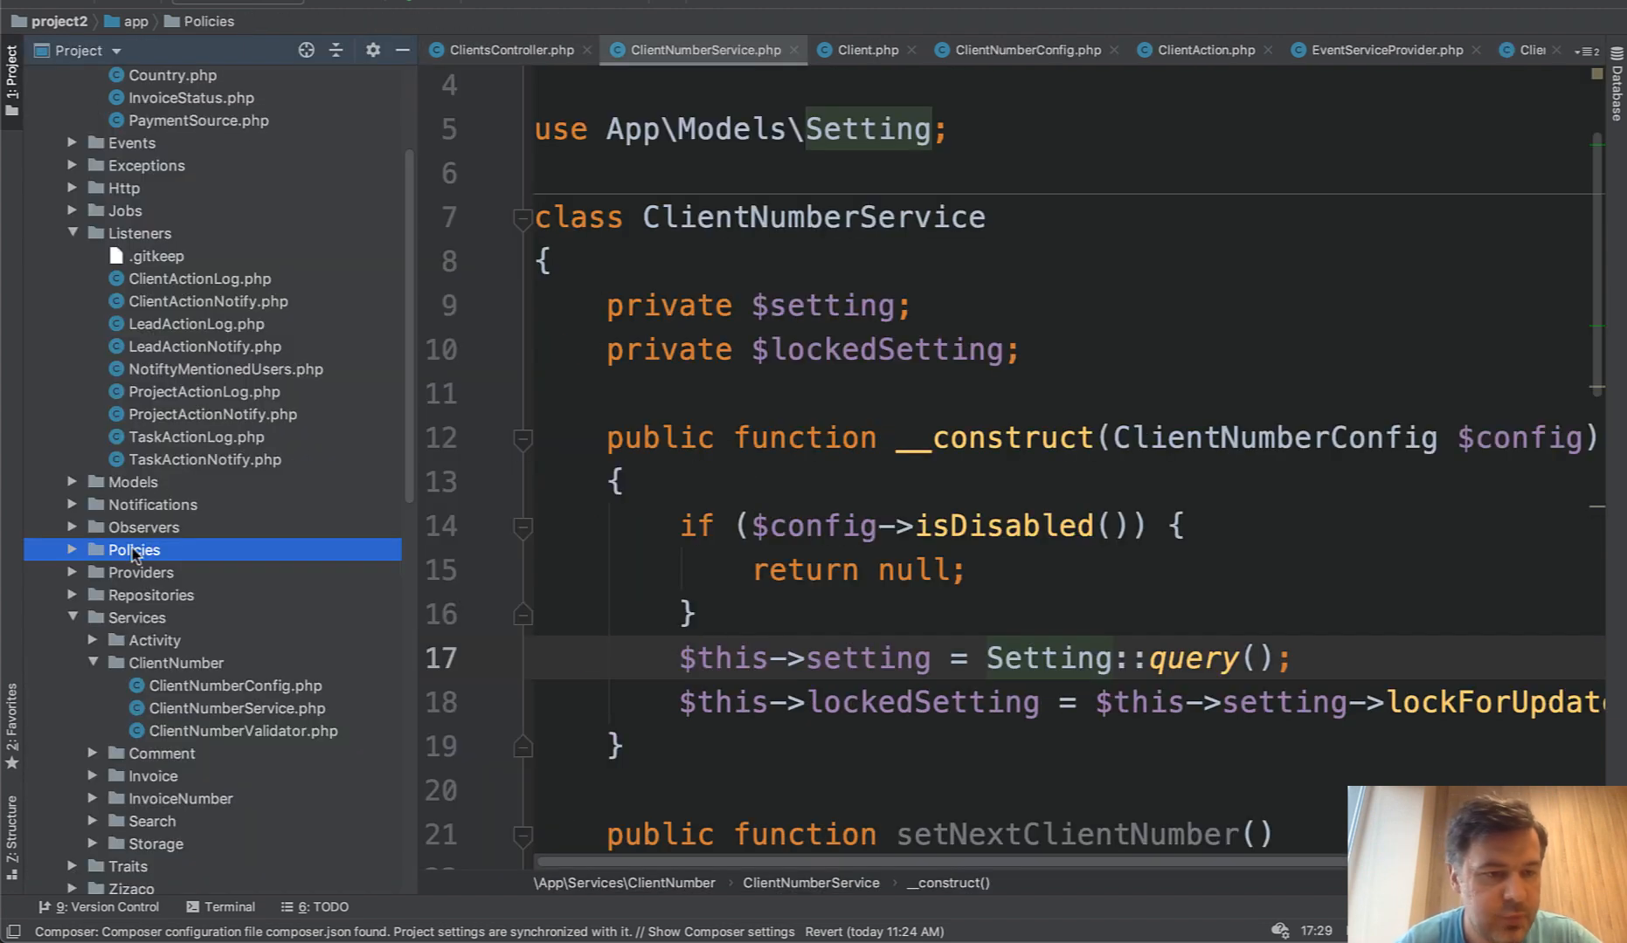
# Expand app/Services so the ClientNumber, Invoice, InvoiceNumber and Search subfolders show their files.
pyautogui.scroll(-3)
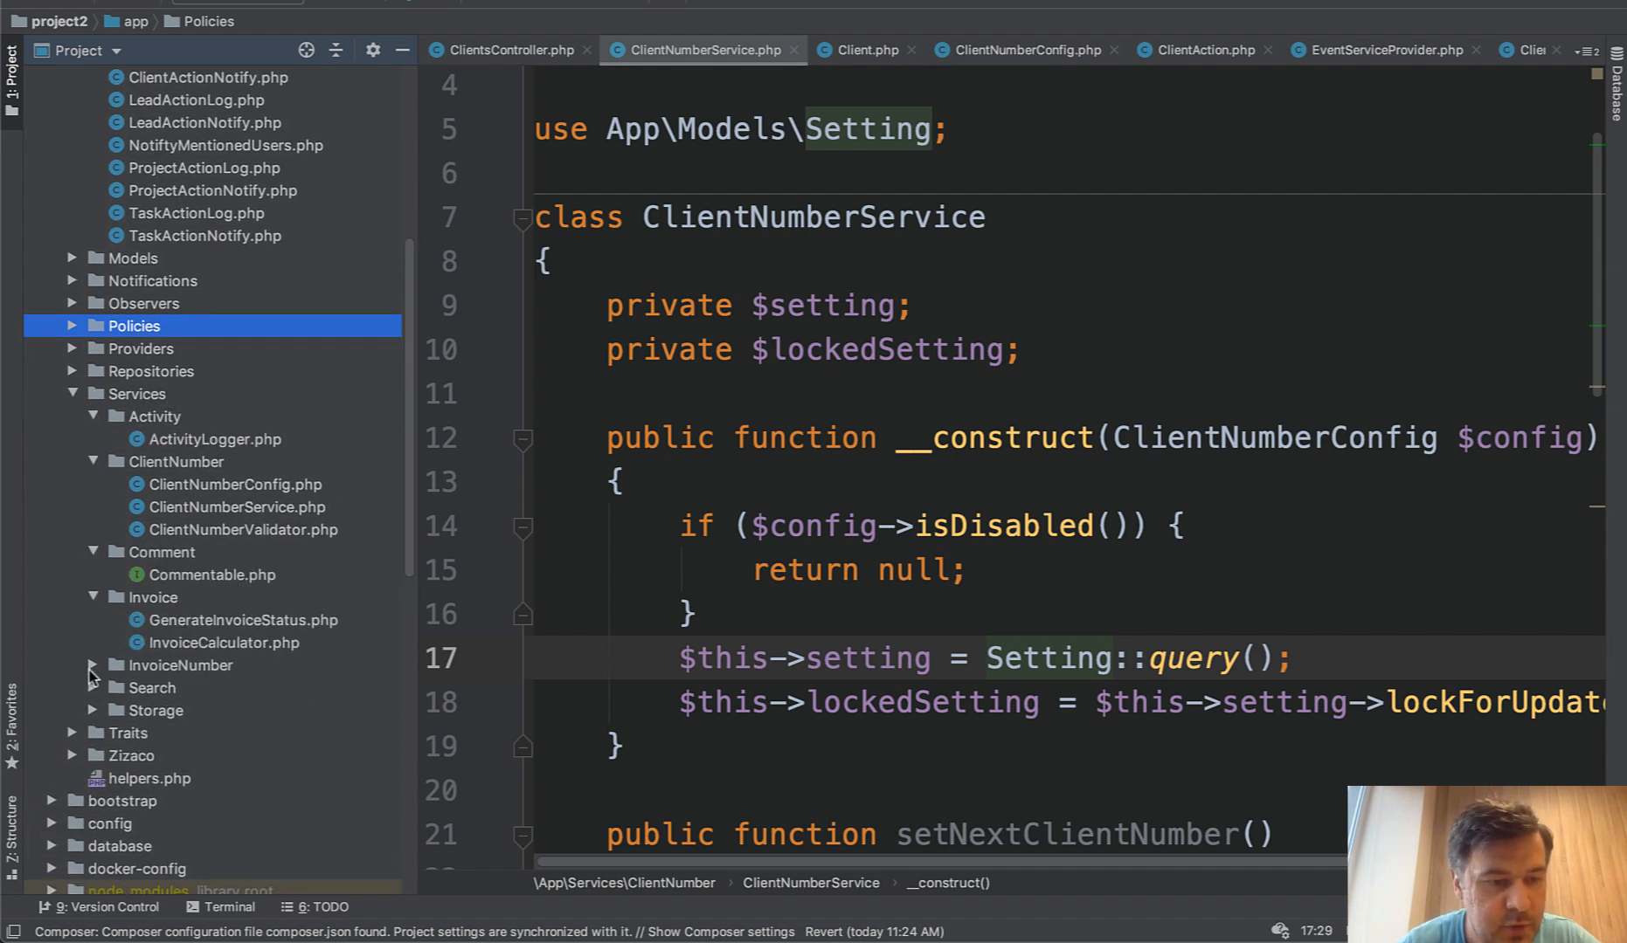
pyautogui.click(90, 666)
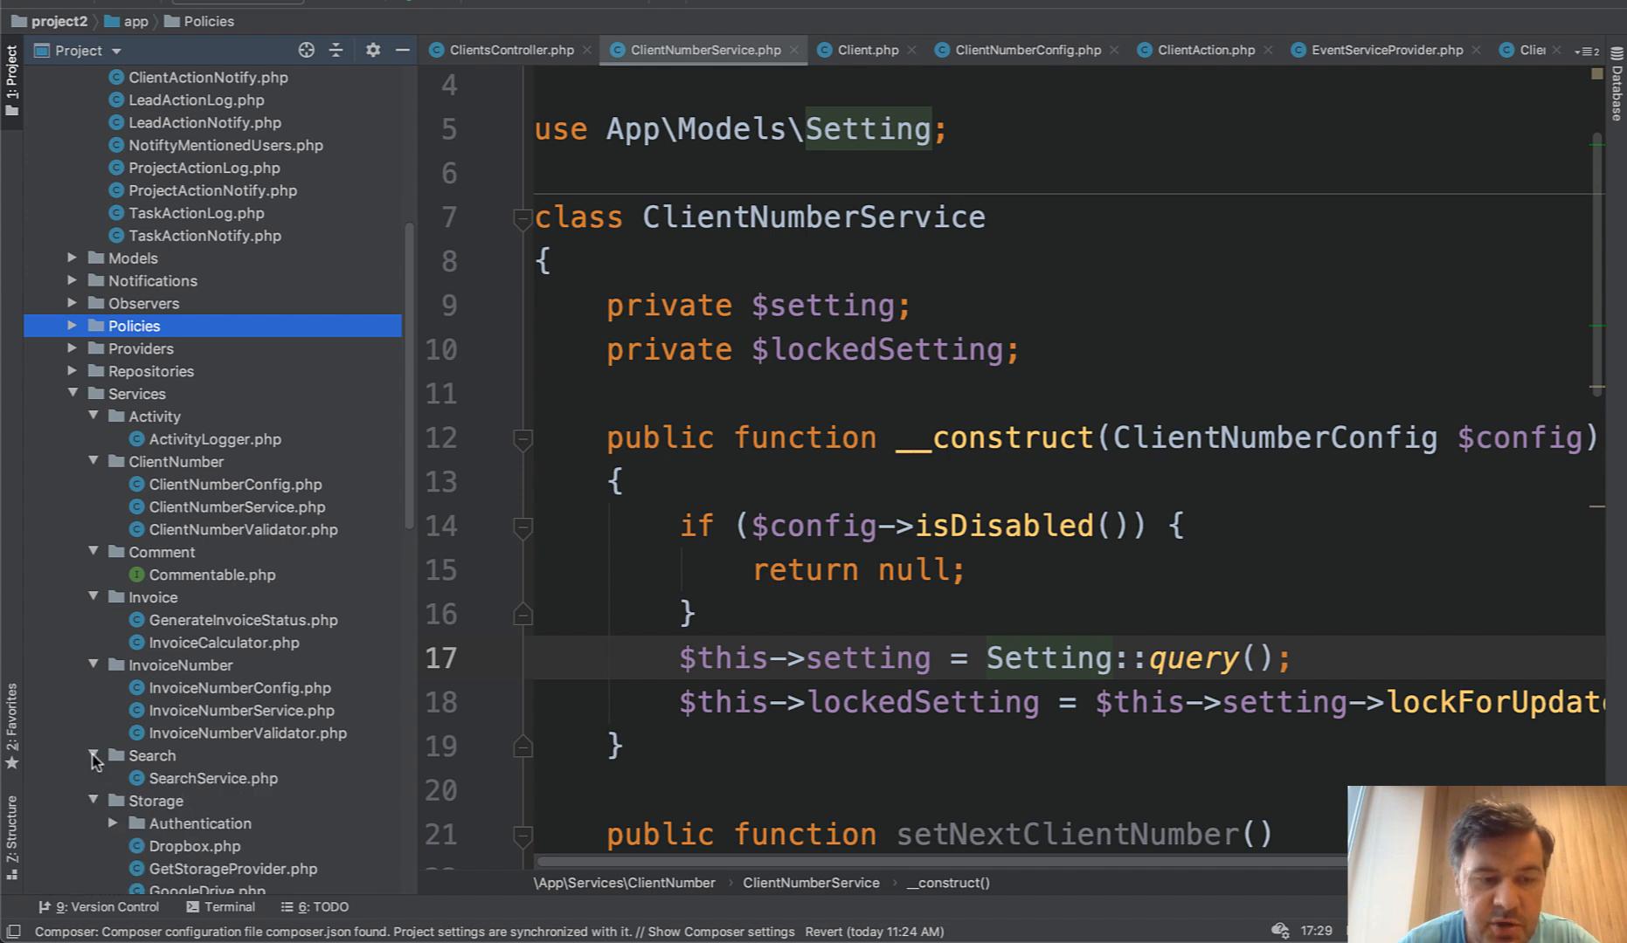
pyautogui.moveTo(314, 763)
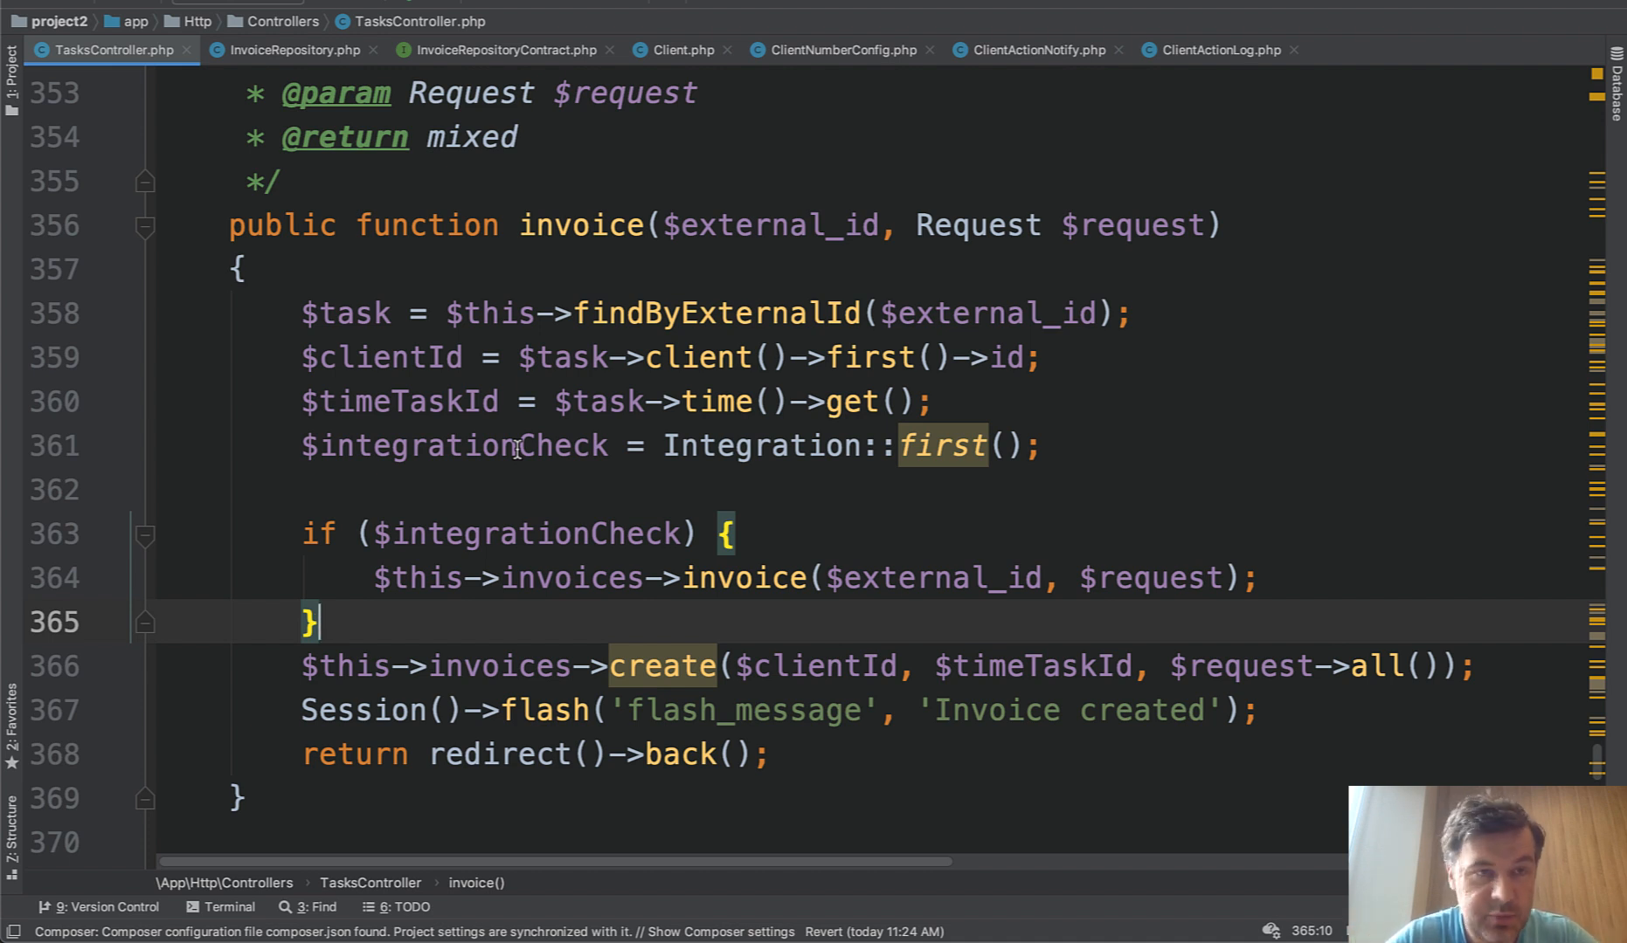
pyautogui.moveTo(192, 175)
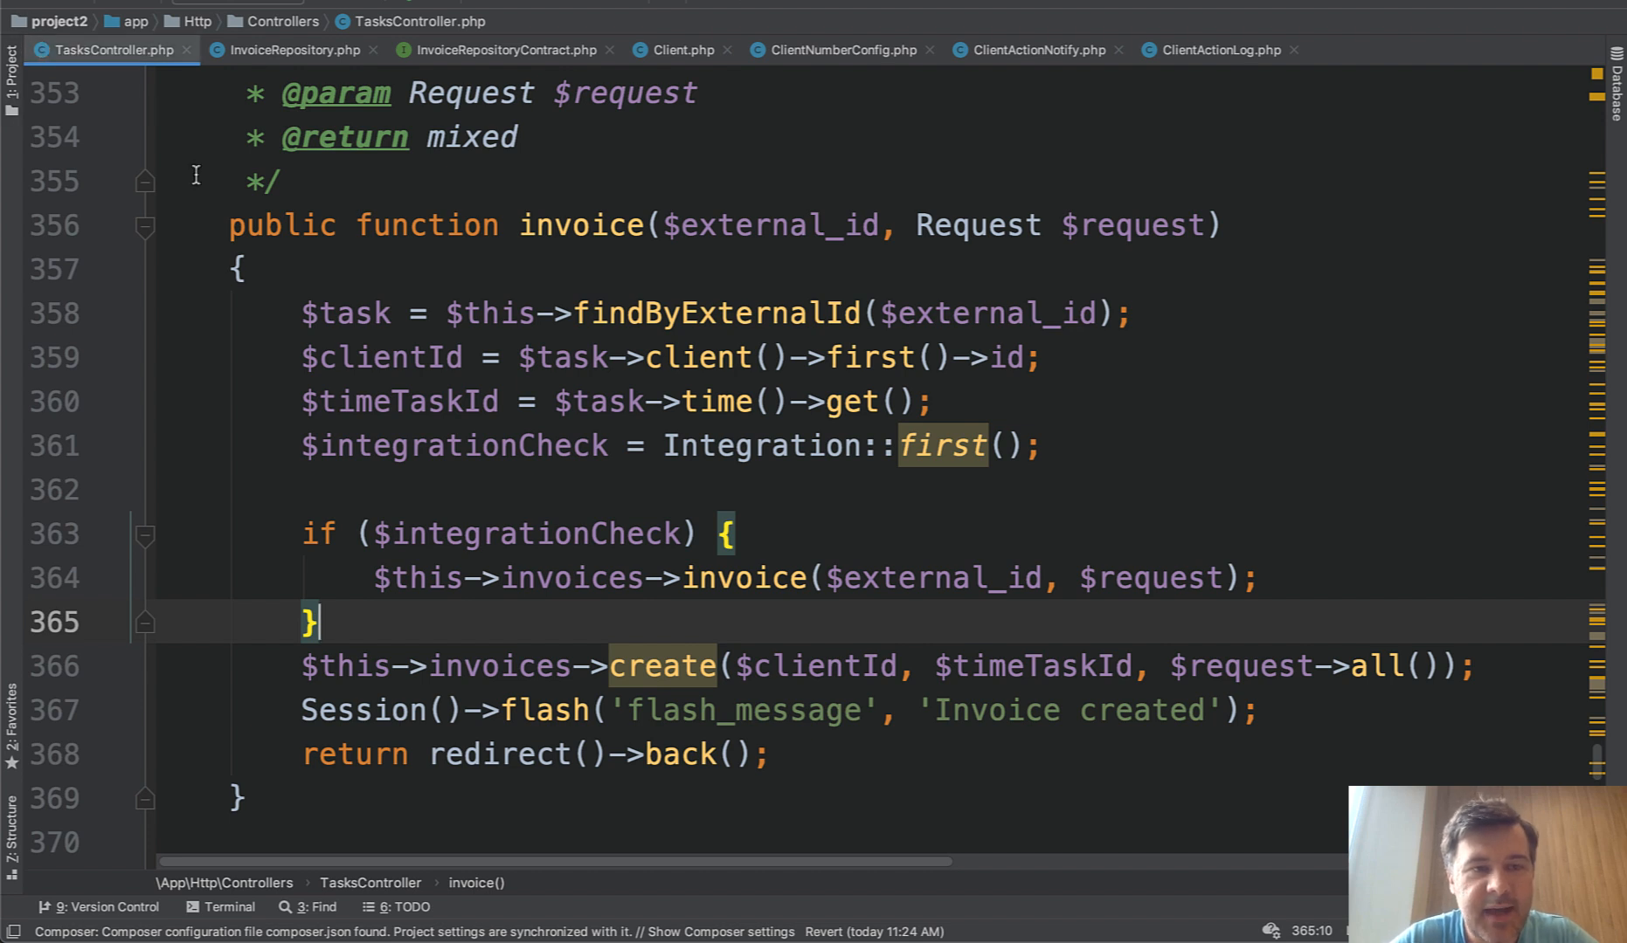
pyautogui.moveTo(456, 516)
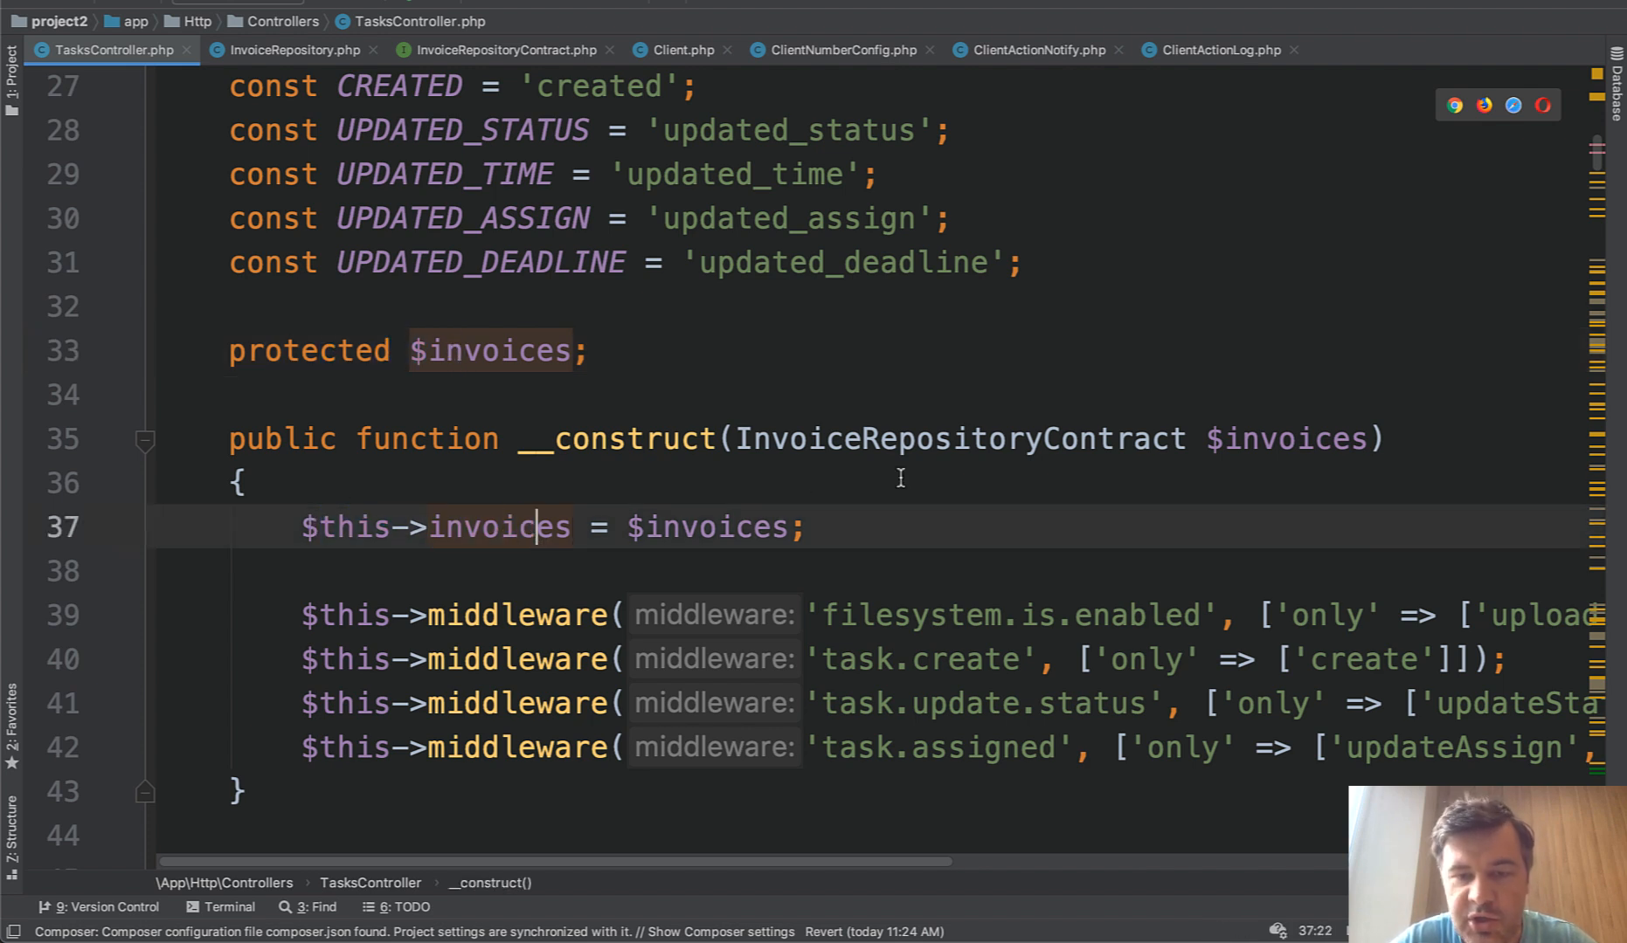
# Jump from the constructor to the InvoiceRepositoryContract interface and point out GetAllSentInvoices.
pyautogui.doubleClick(943, 438)
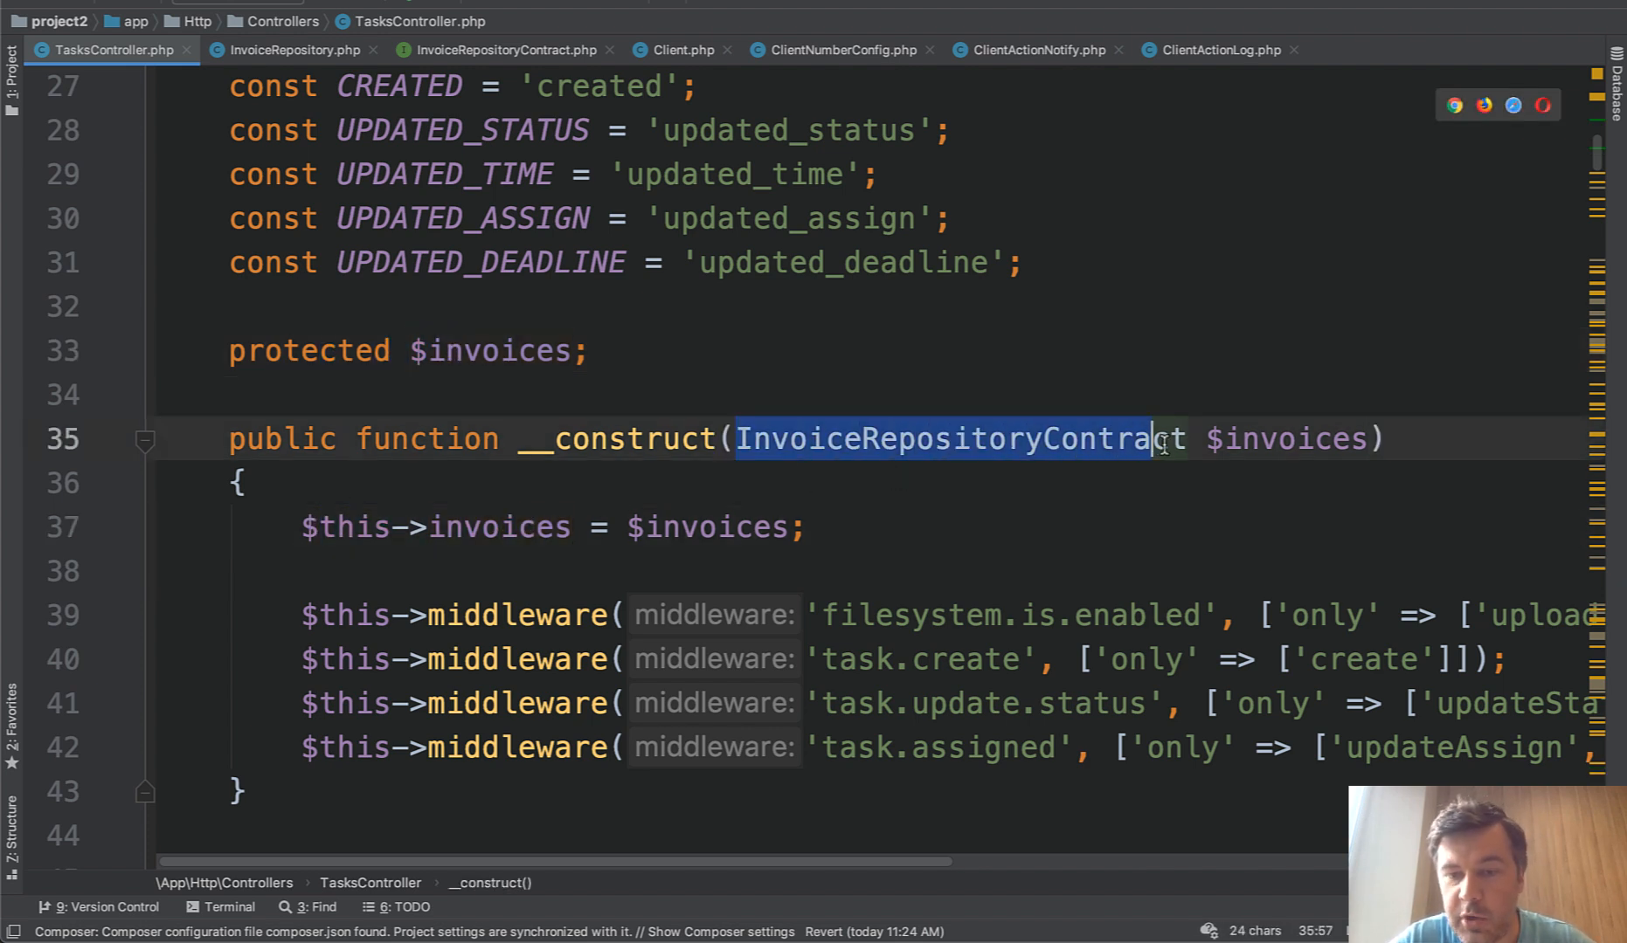
pyautogui.click(505, 51)
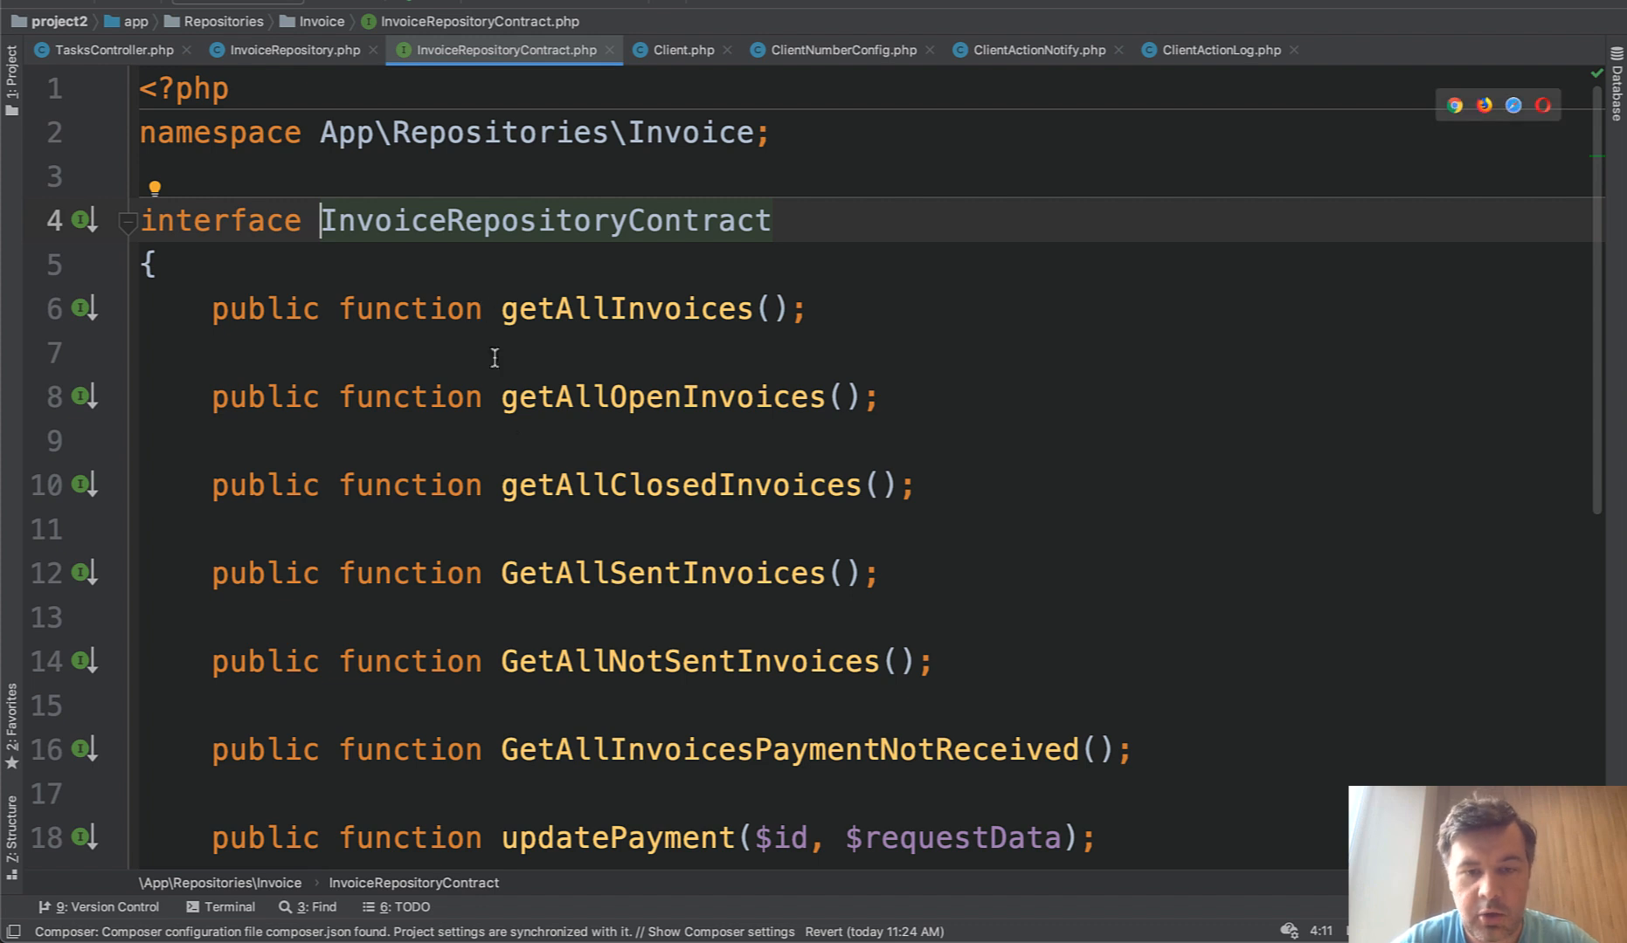
pyautogui.moveTo(554, 598)
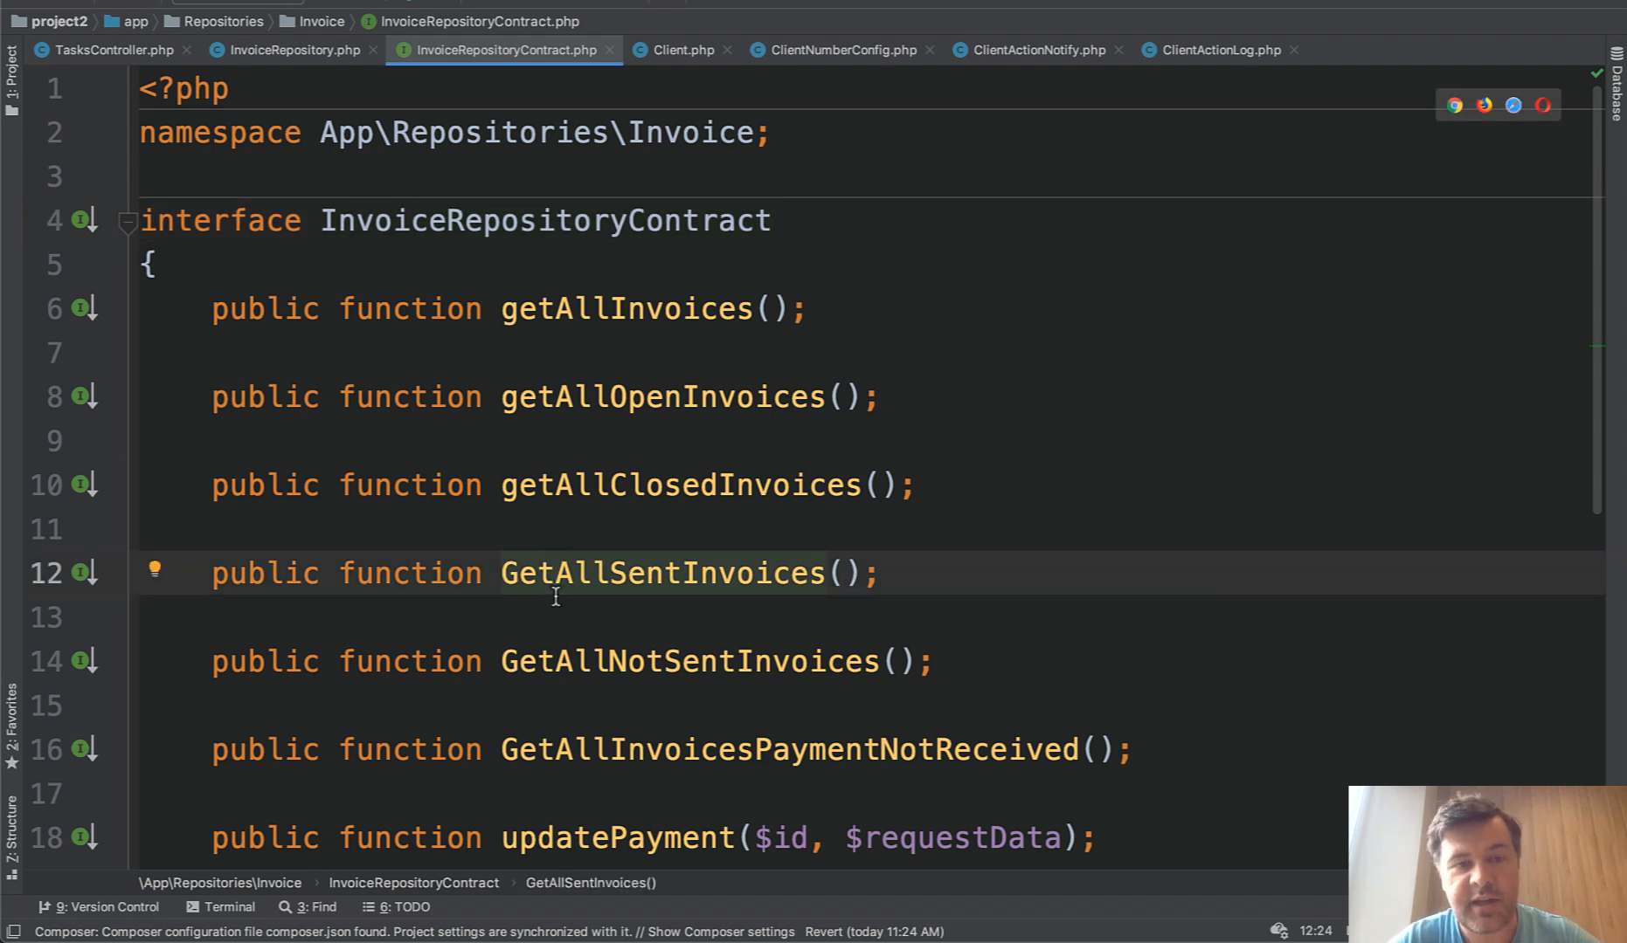
pyautogui.click(290, 50)
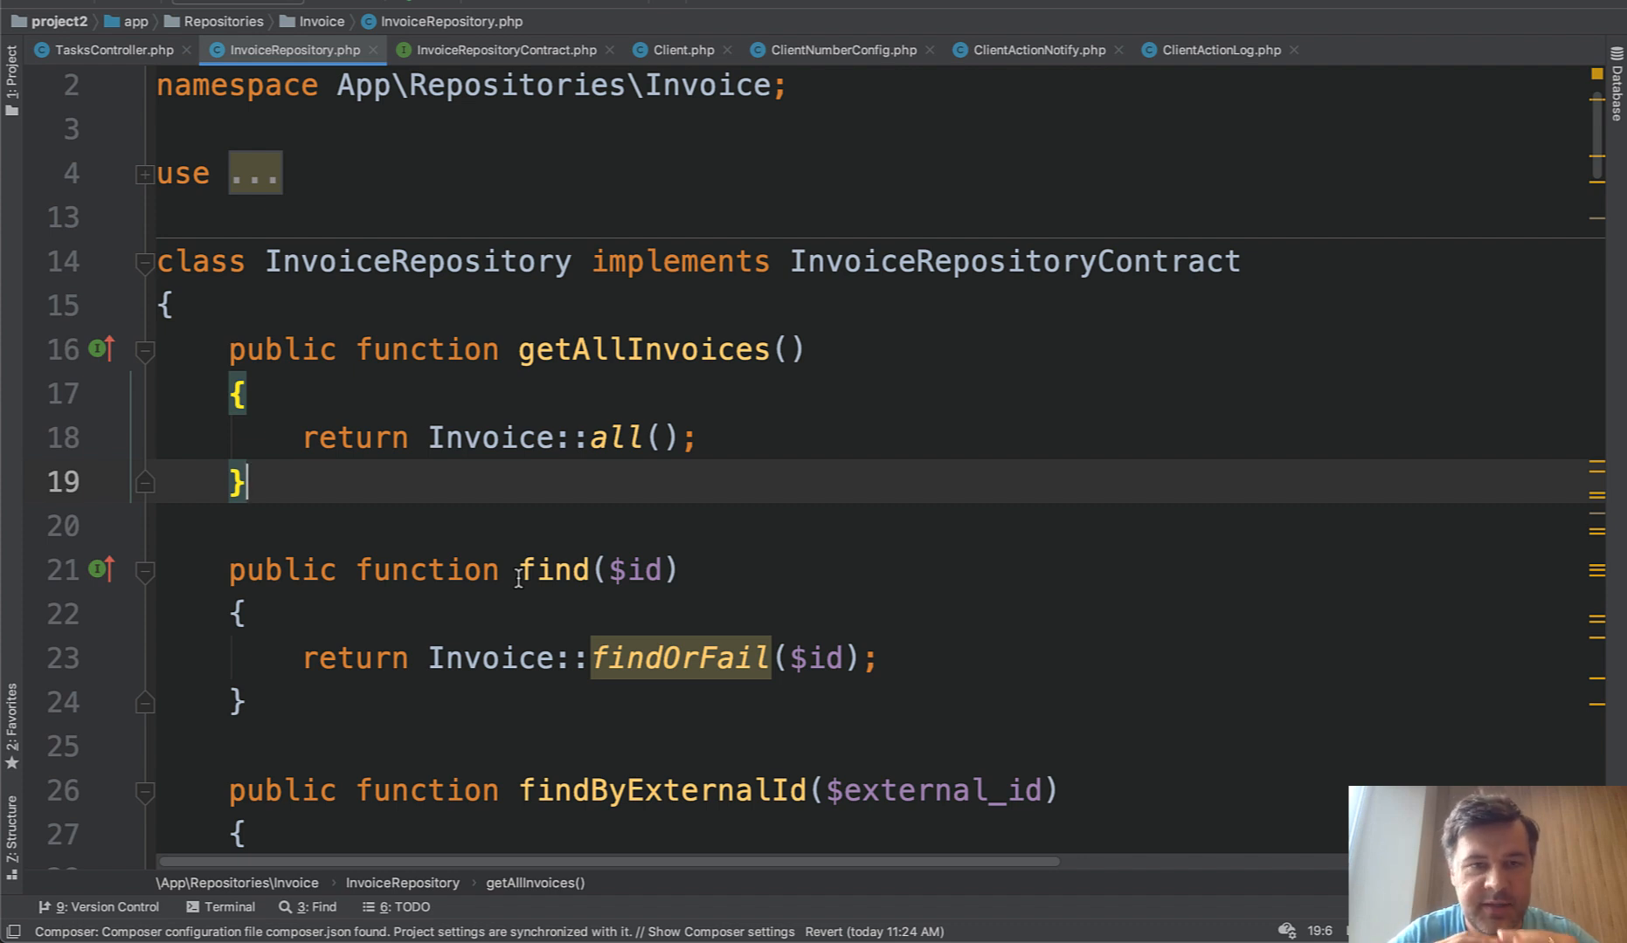
pyautogui.moveTo(451, 460)
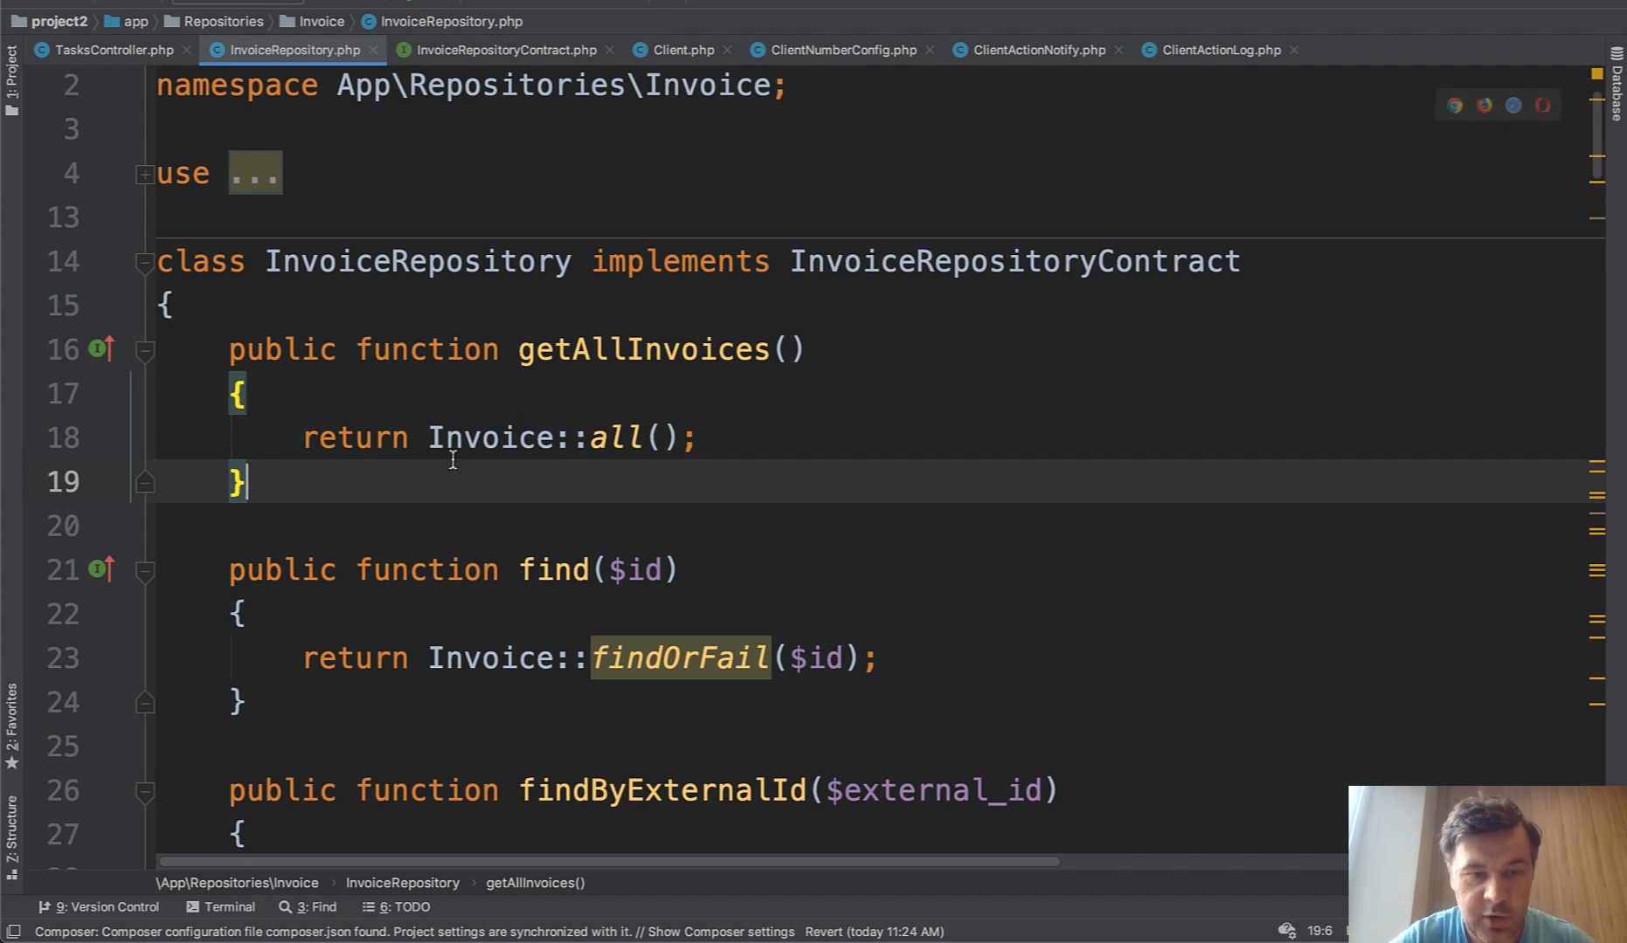
# Review InvoiceRepository from getAllInvoices down through invoice() and updateSentStatus().
pyautogui.click(493, 437)
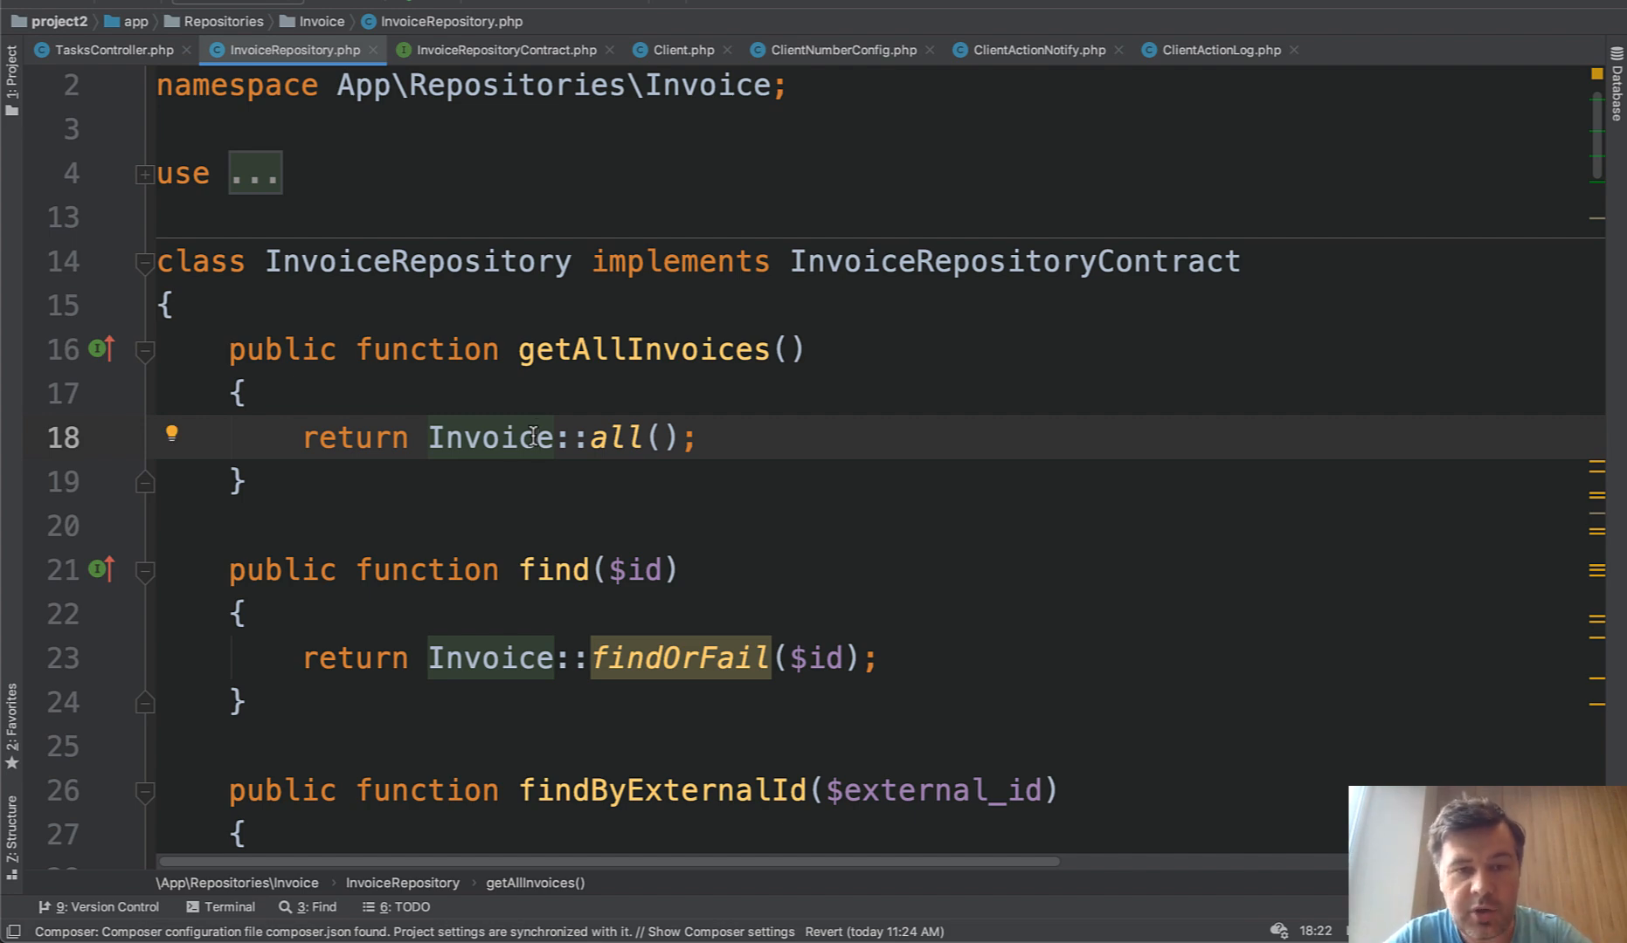
pyautogui.scroll(-3)
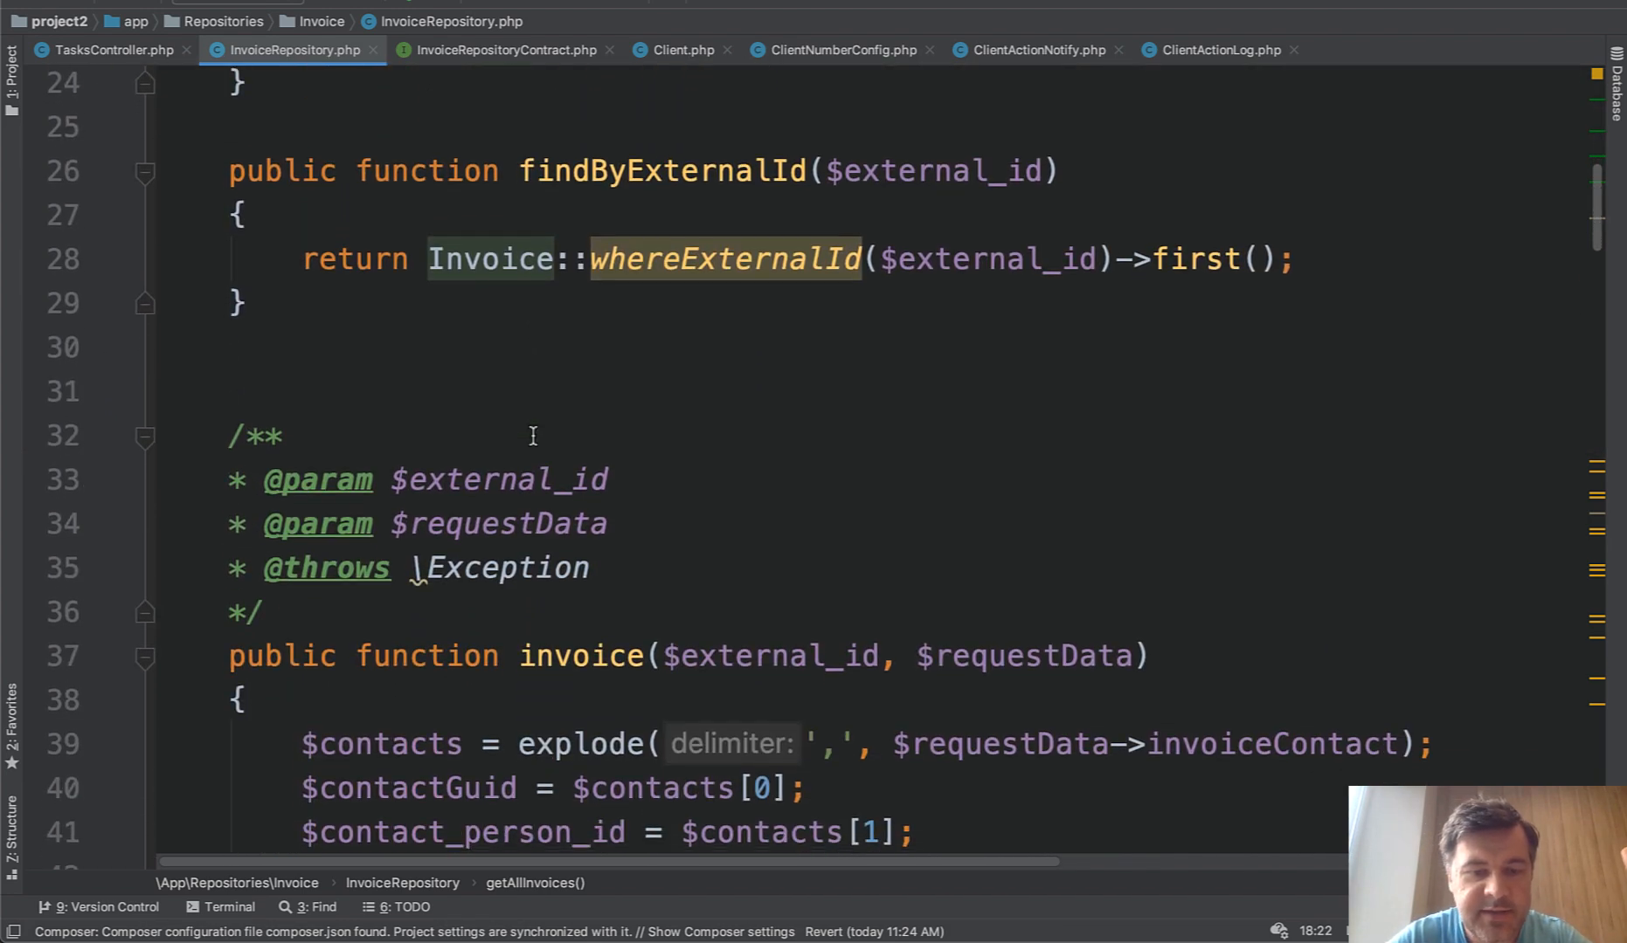
pyautogui.scroll(-3)
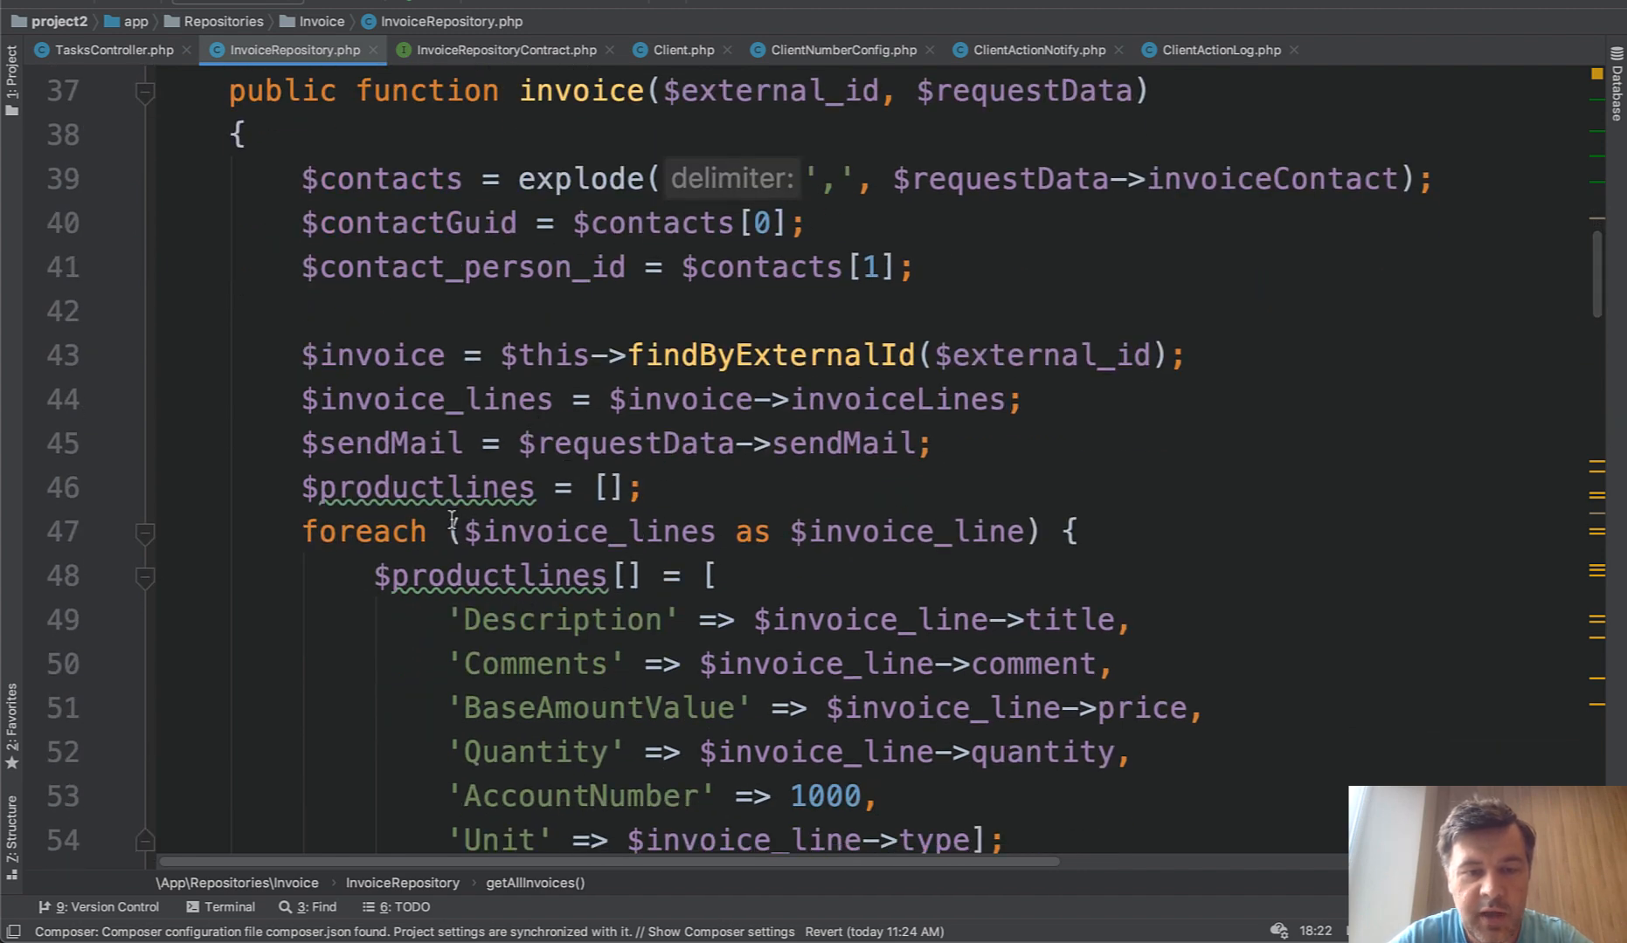
pyautogui.scroll(-3)
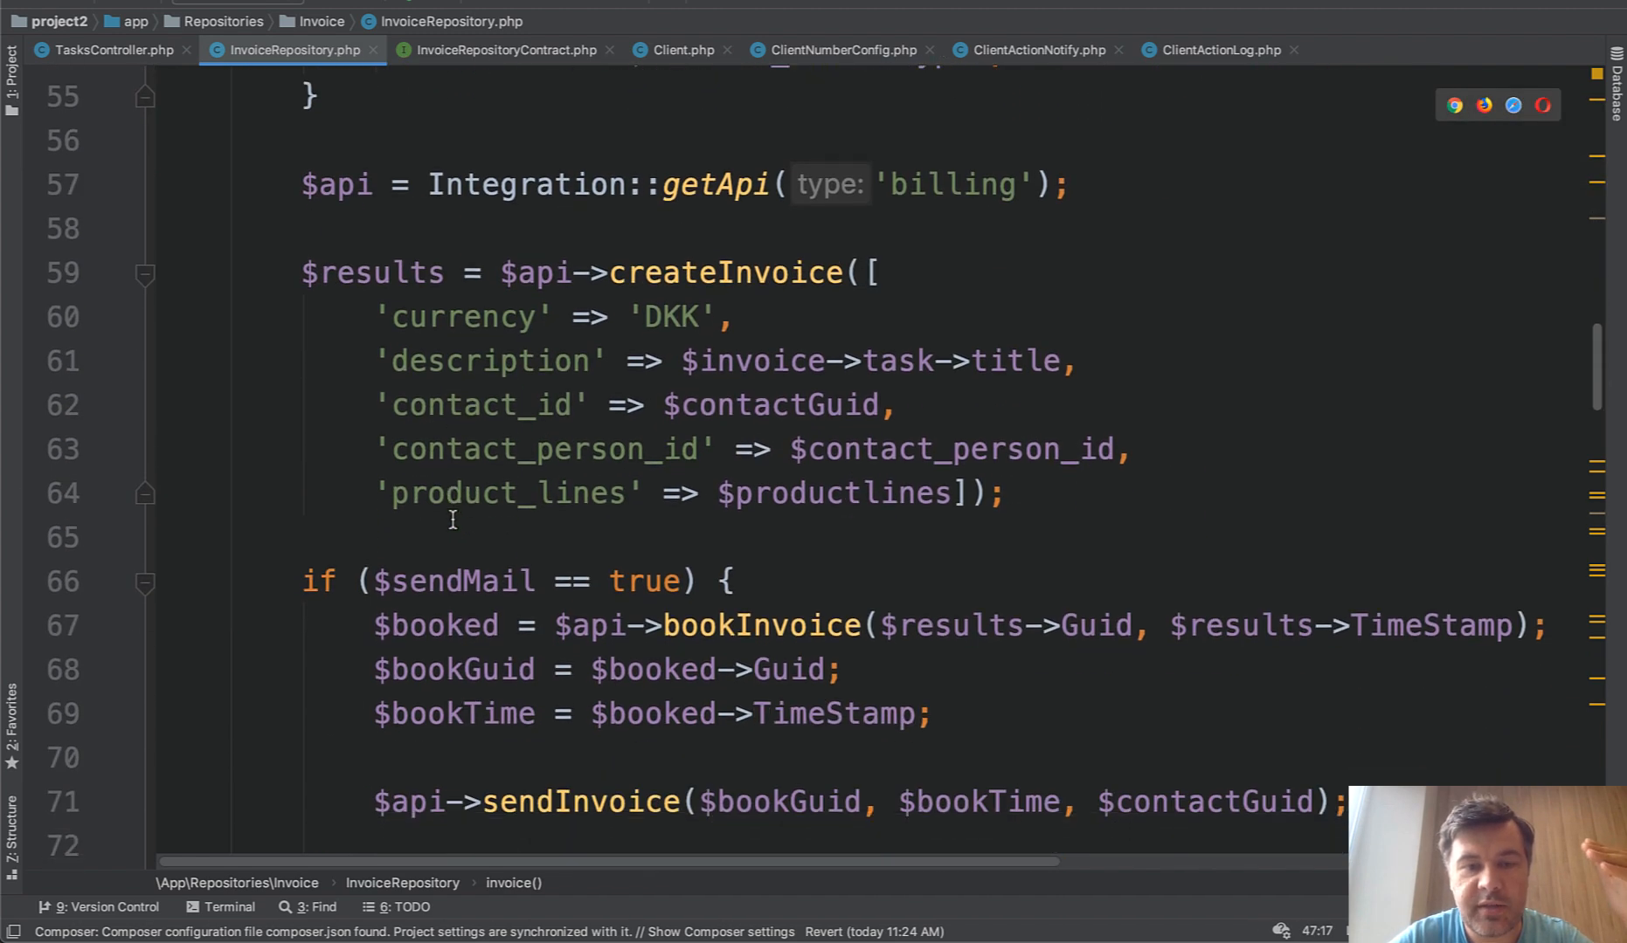
pyautogui.scroll(-3)
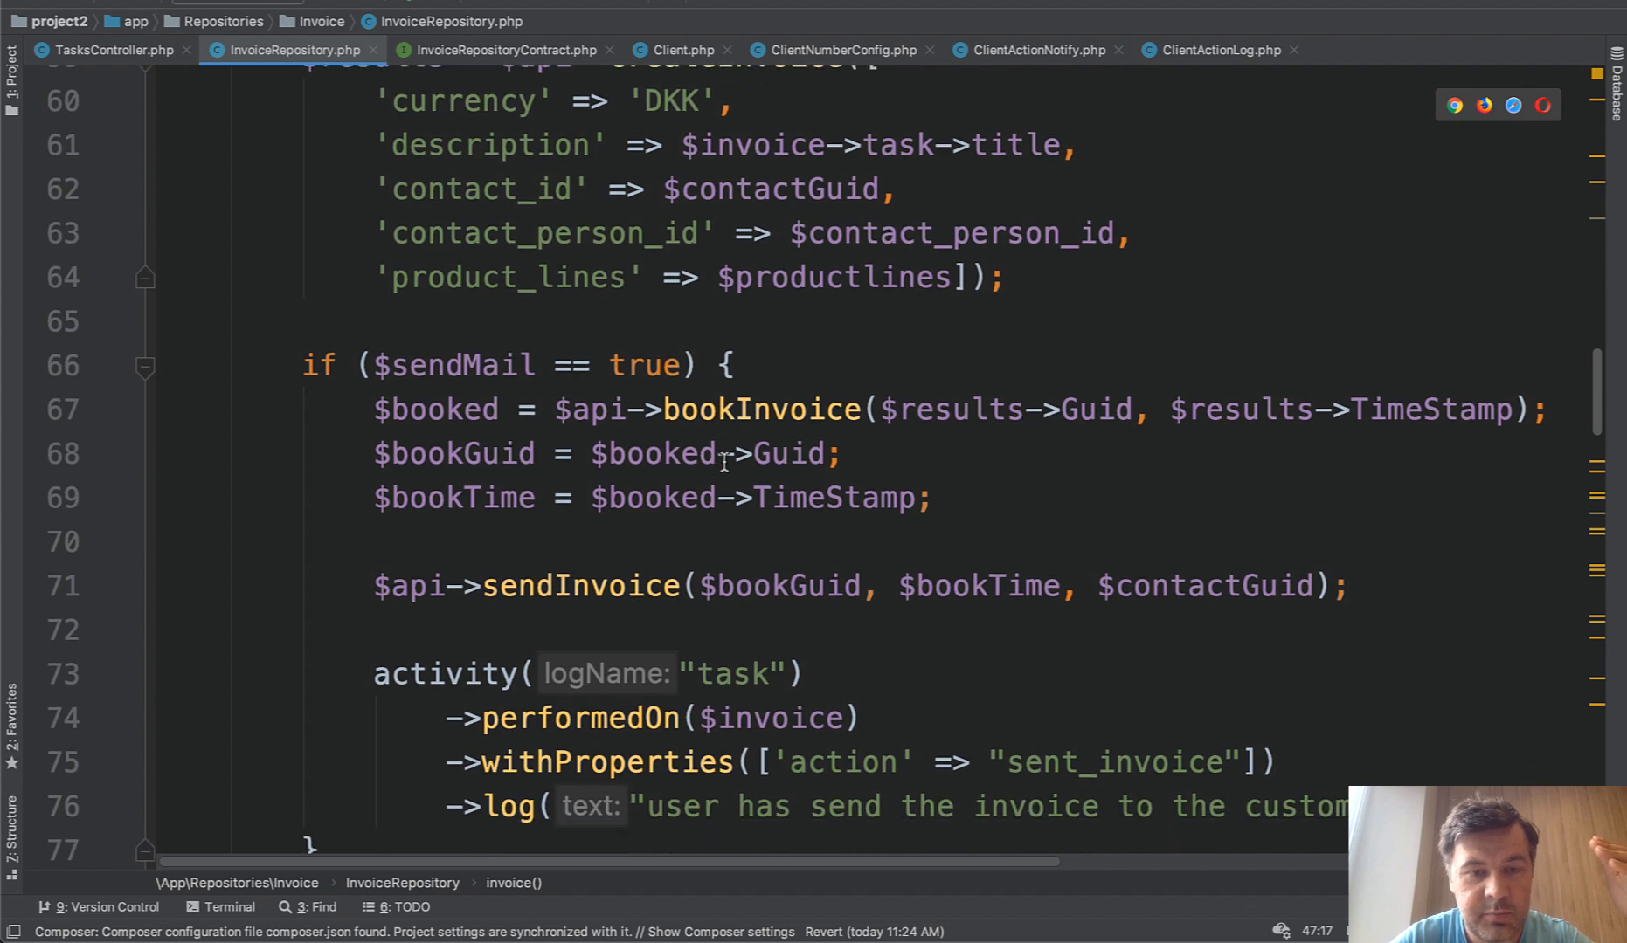
pyautogui.scroll(-3)
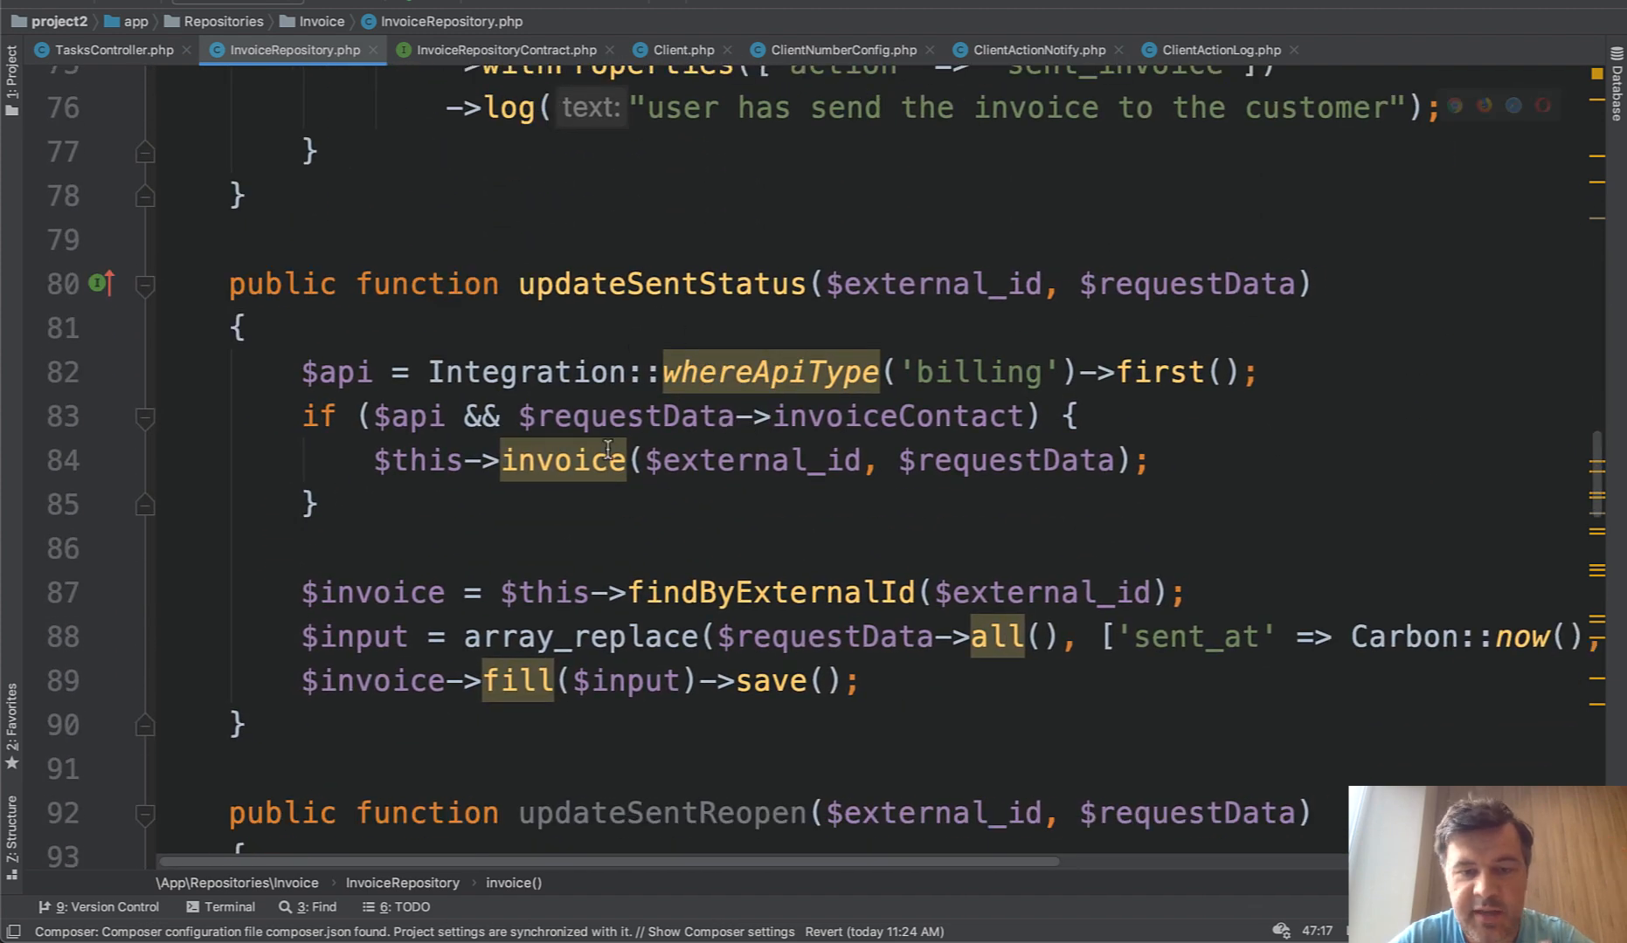
pyautogui.scroll(-3)
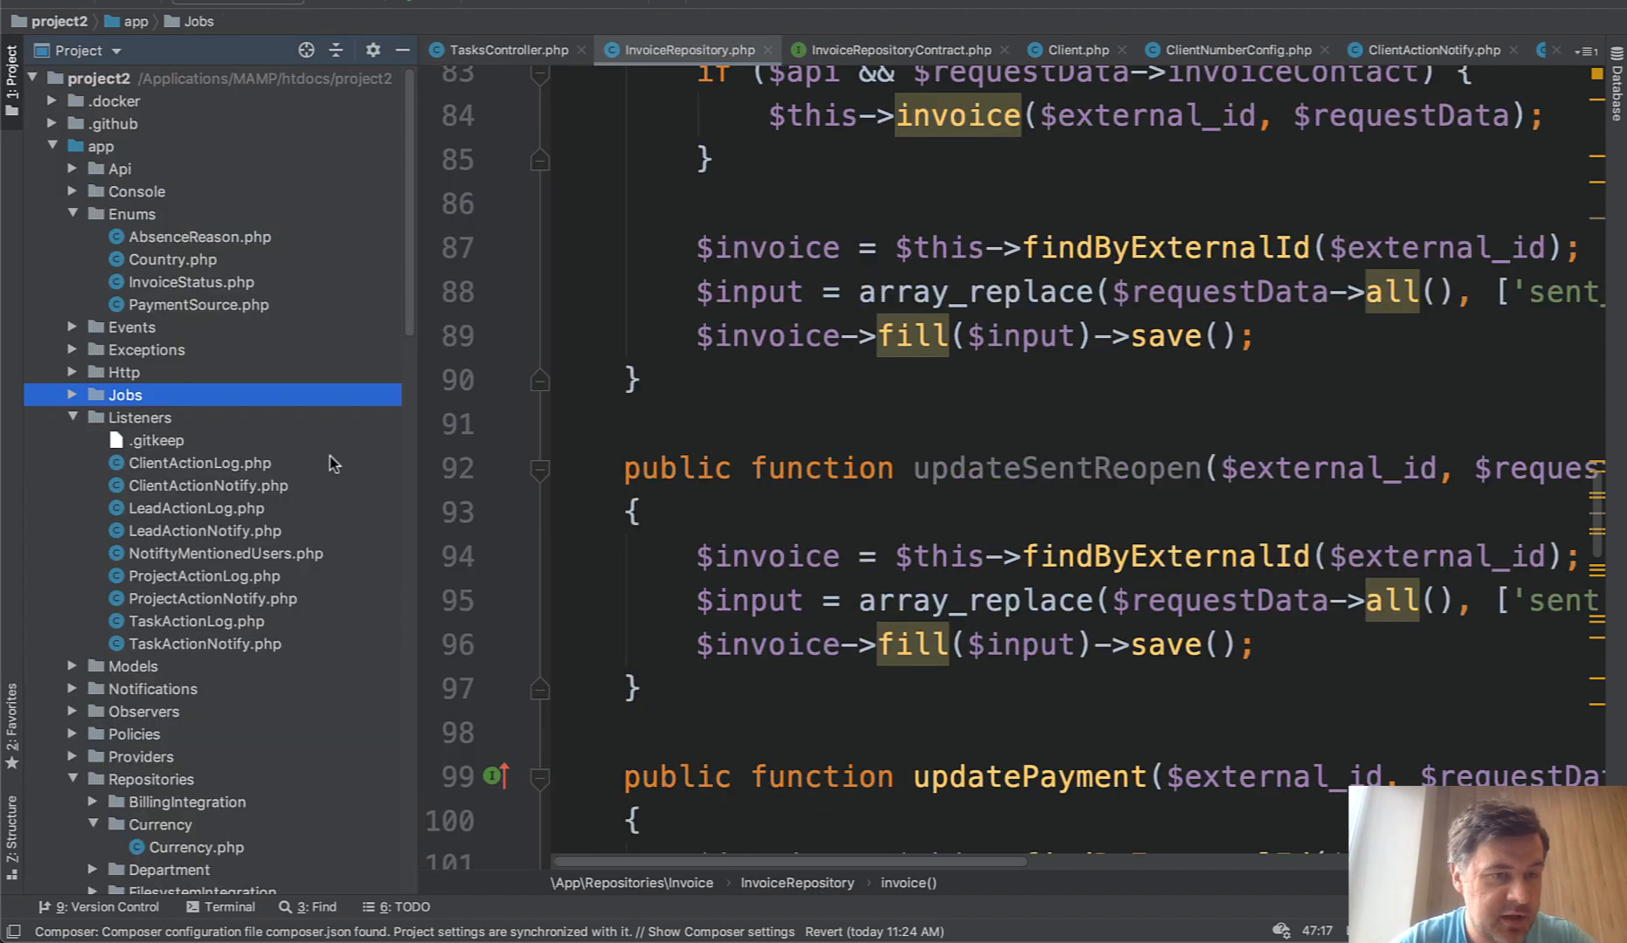
# Locate and open Currency.php under Repositories > Currency in the project tree.
pyautogui.scroll(-3)
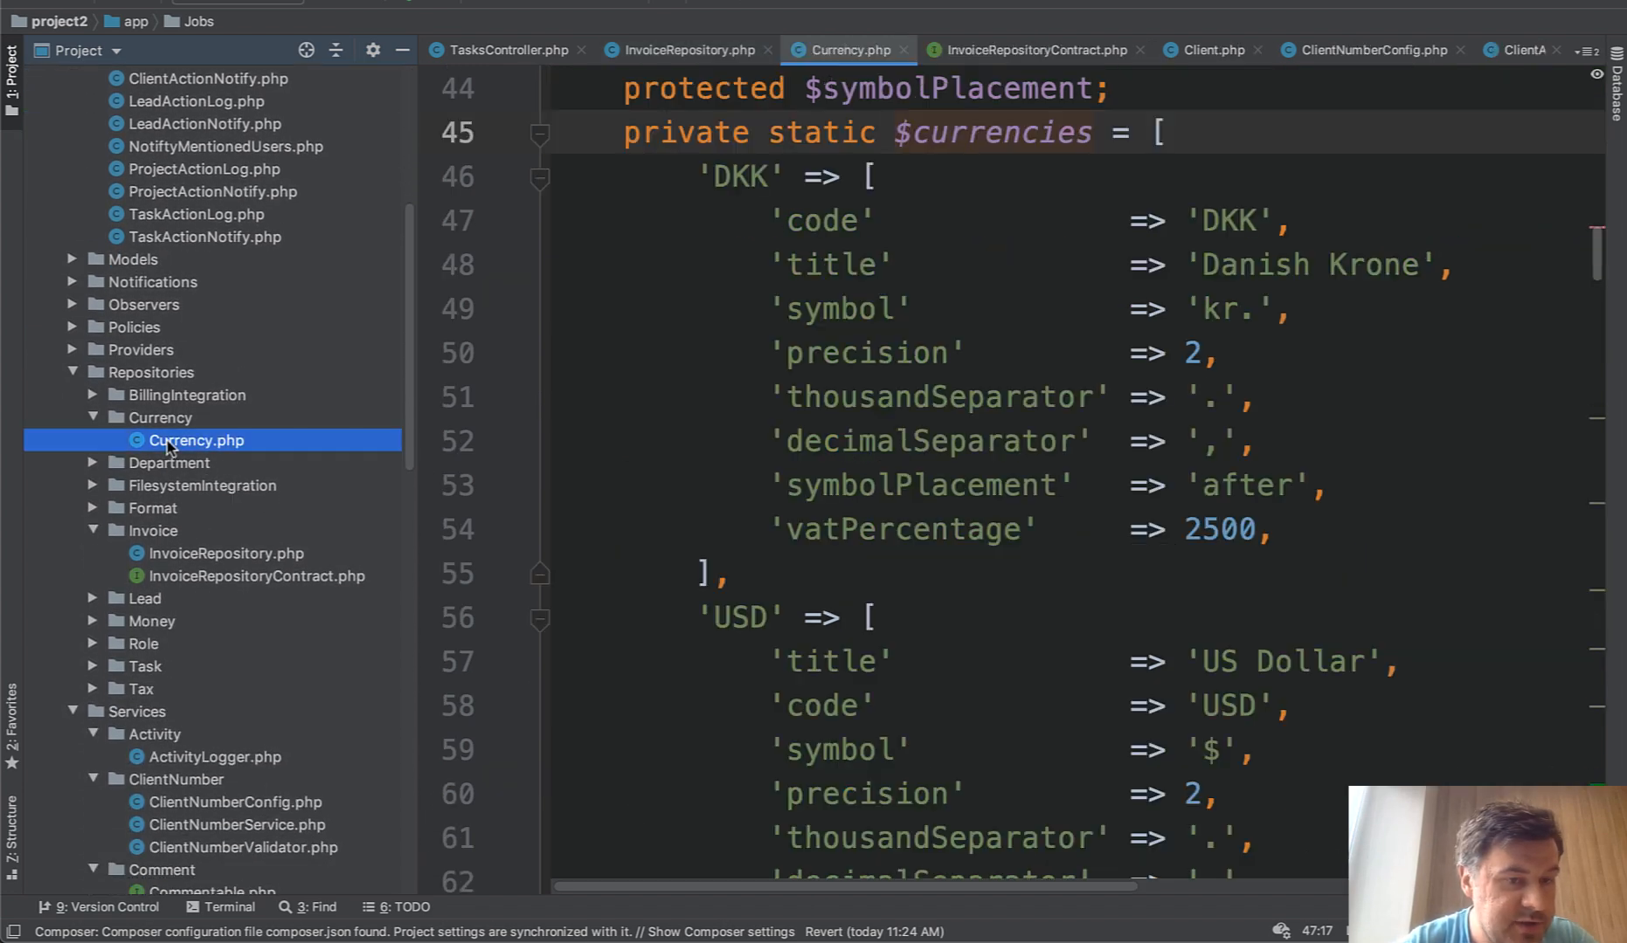
pyautogui.click(871, 465)
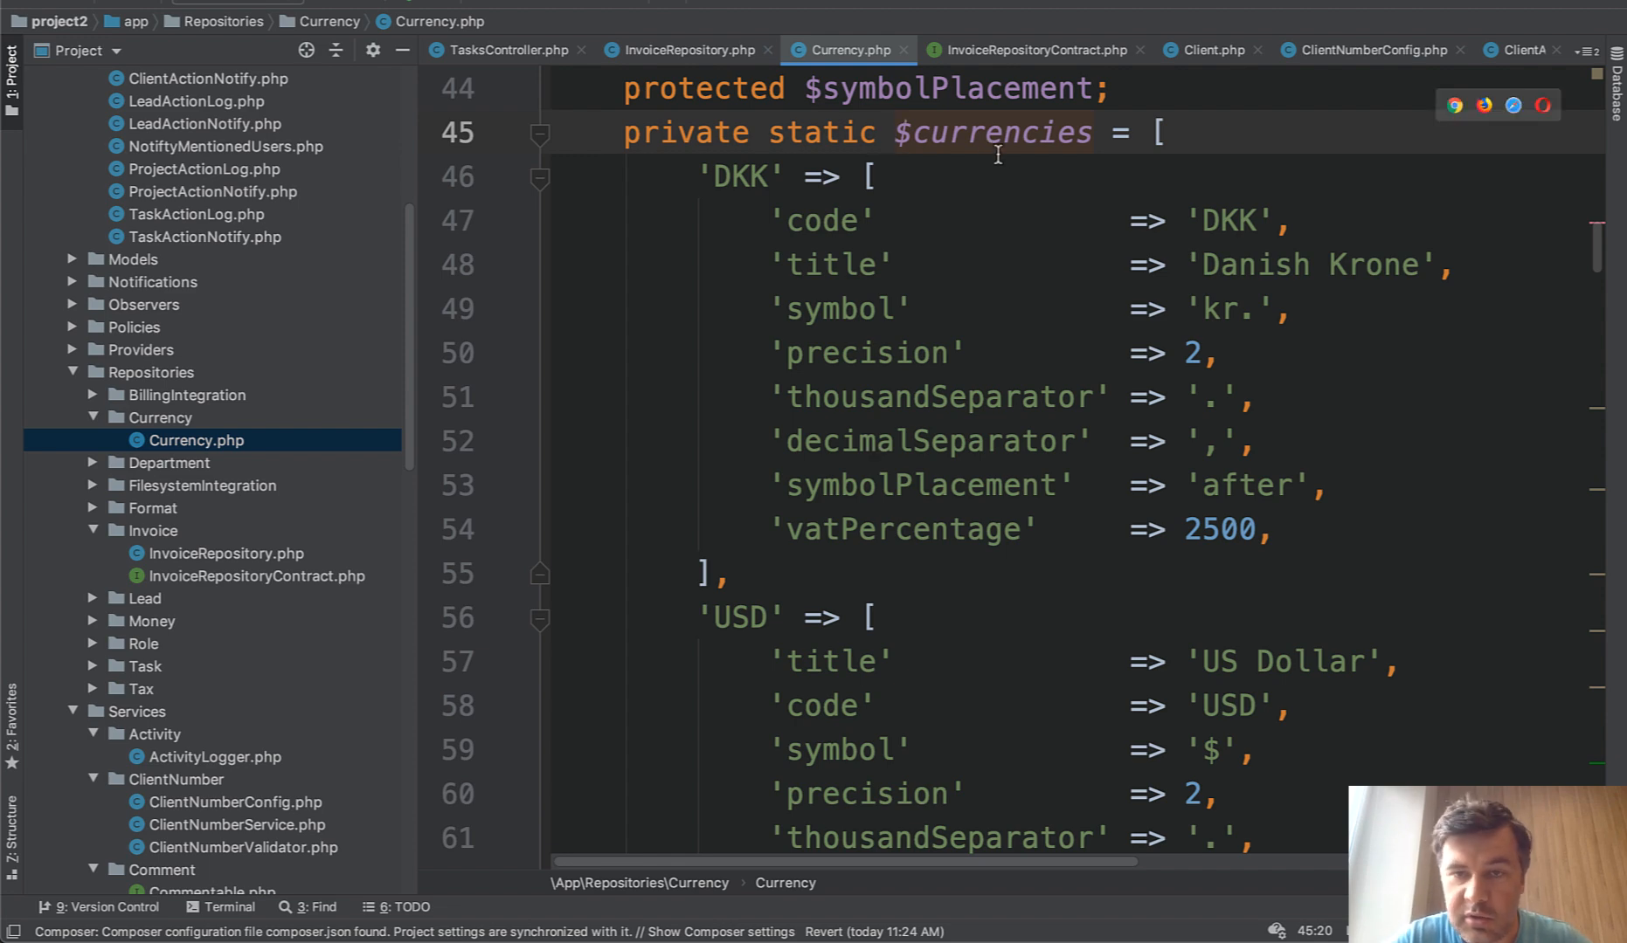
# Read through Currency's currencies array, constructor and getter methods, then return upward.
pyautogui.scroll(-3)
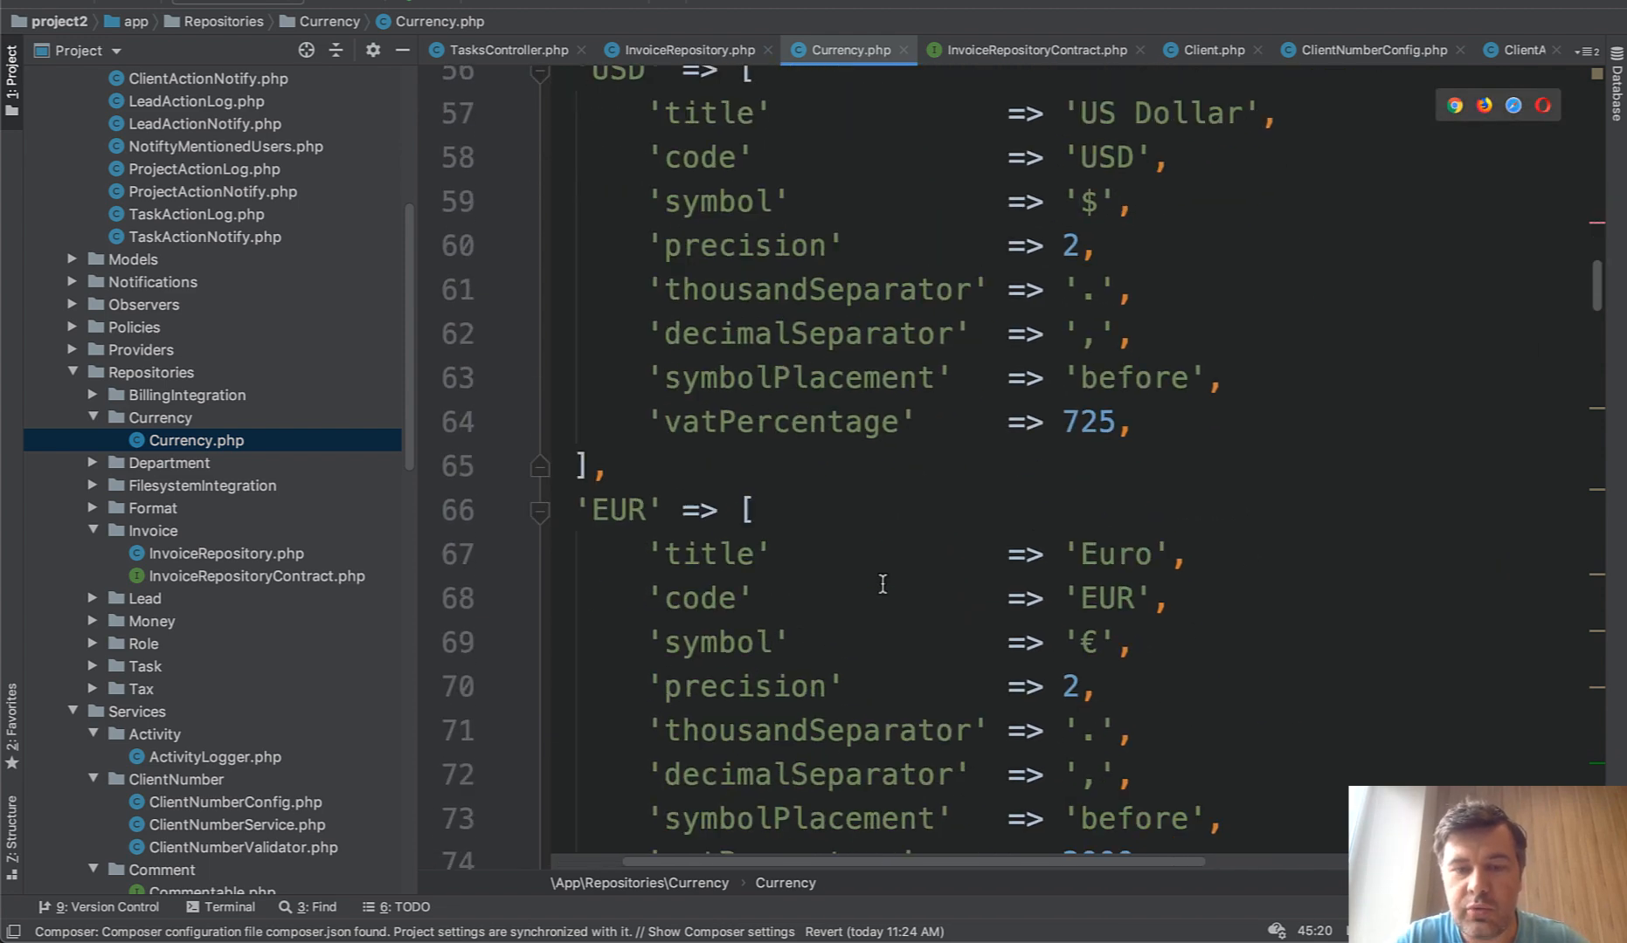
pyautogui.scroll(-3)
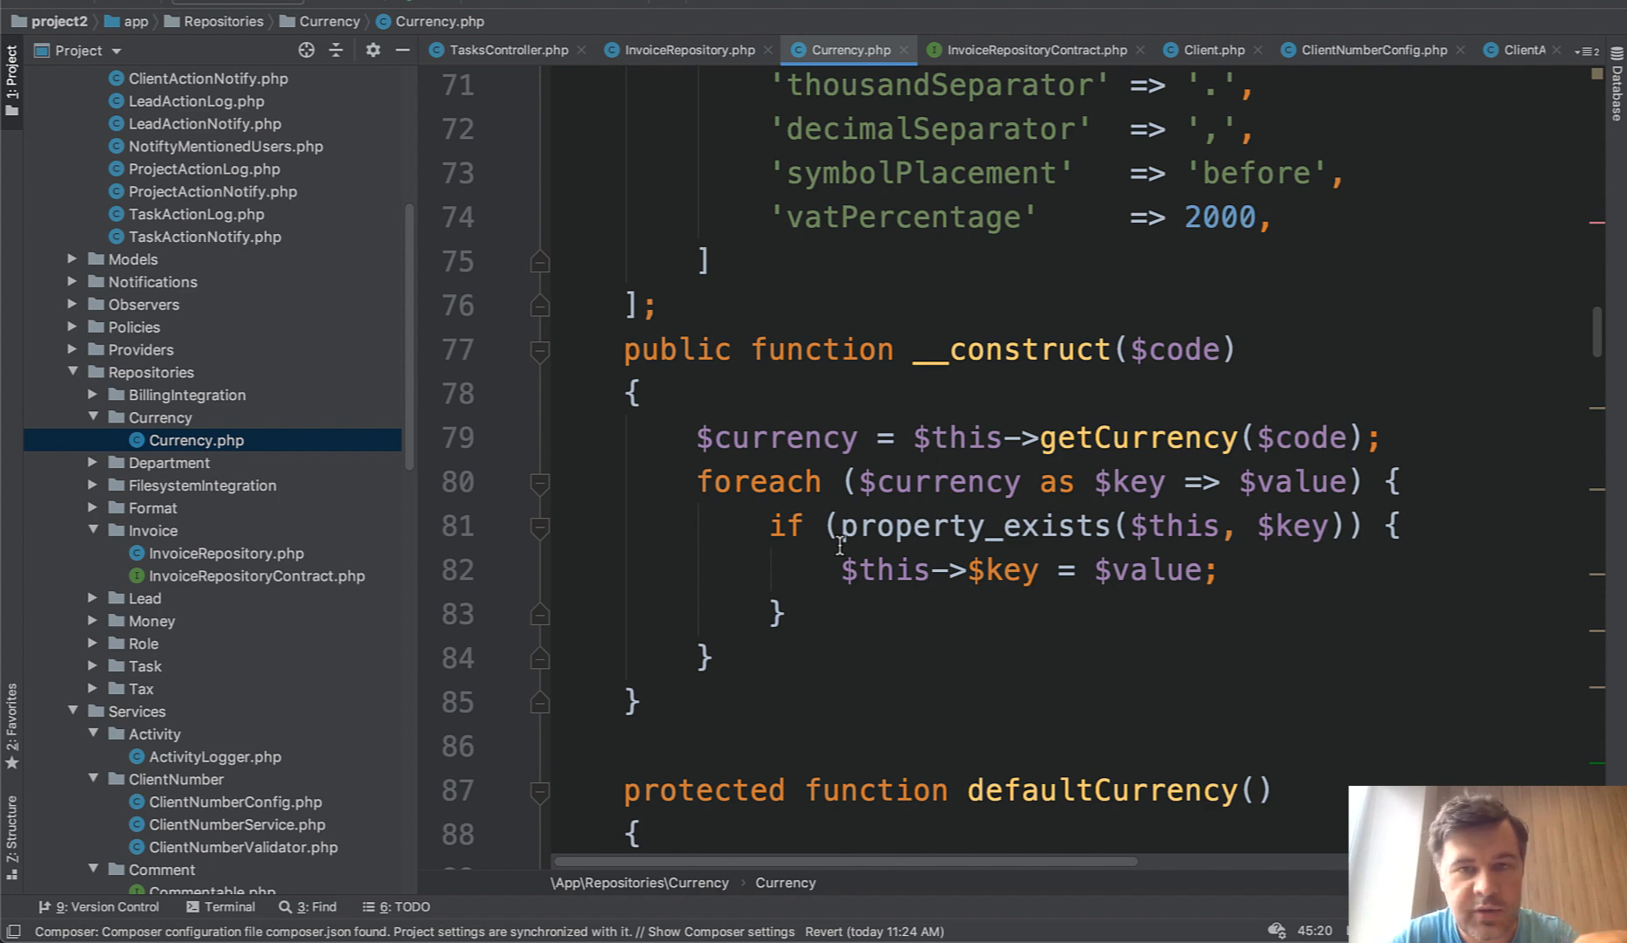
pyautogui.scroll(-3)
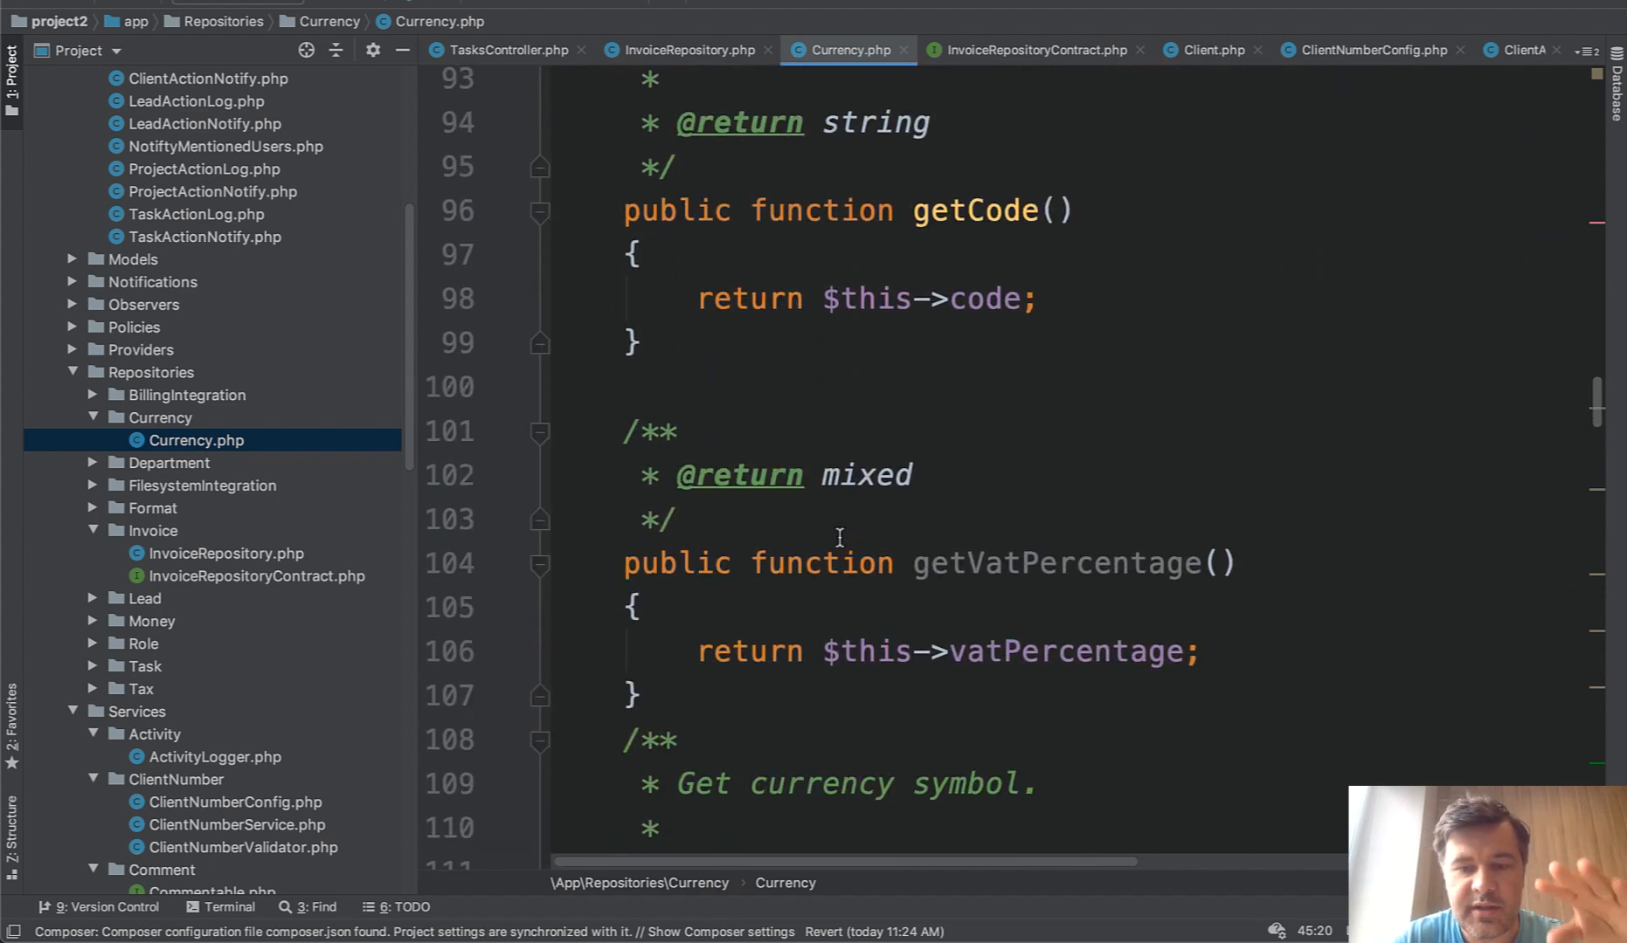
pyautogui.scroll(-3)
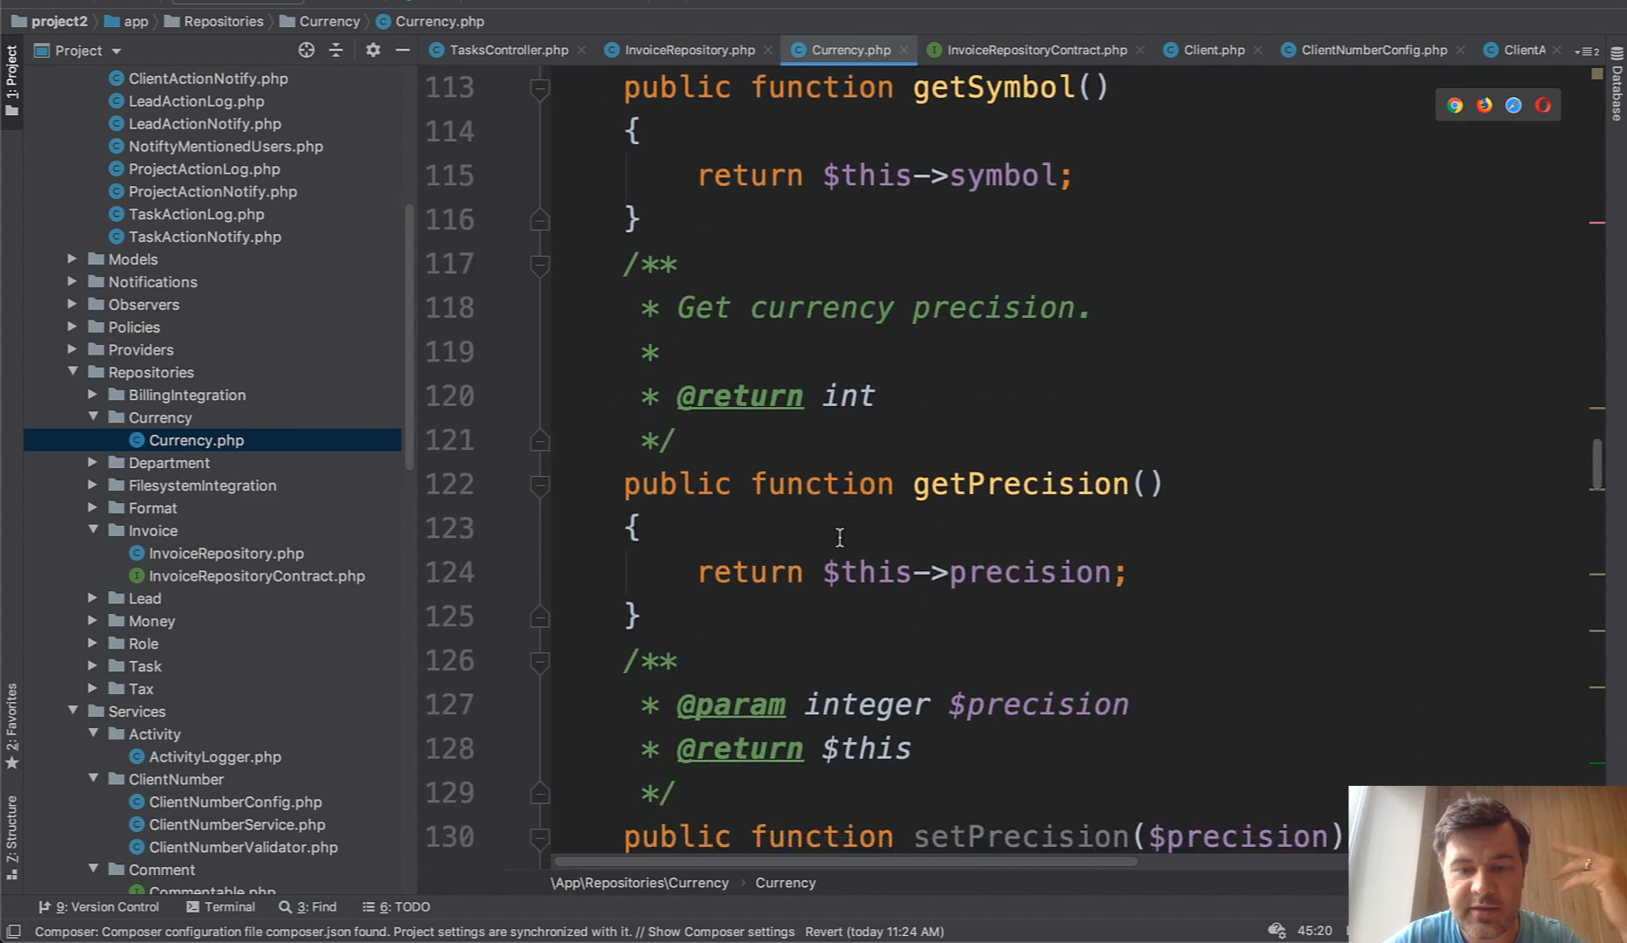
pyautogui.scroll(-3)
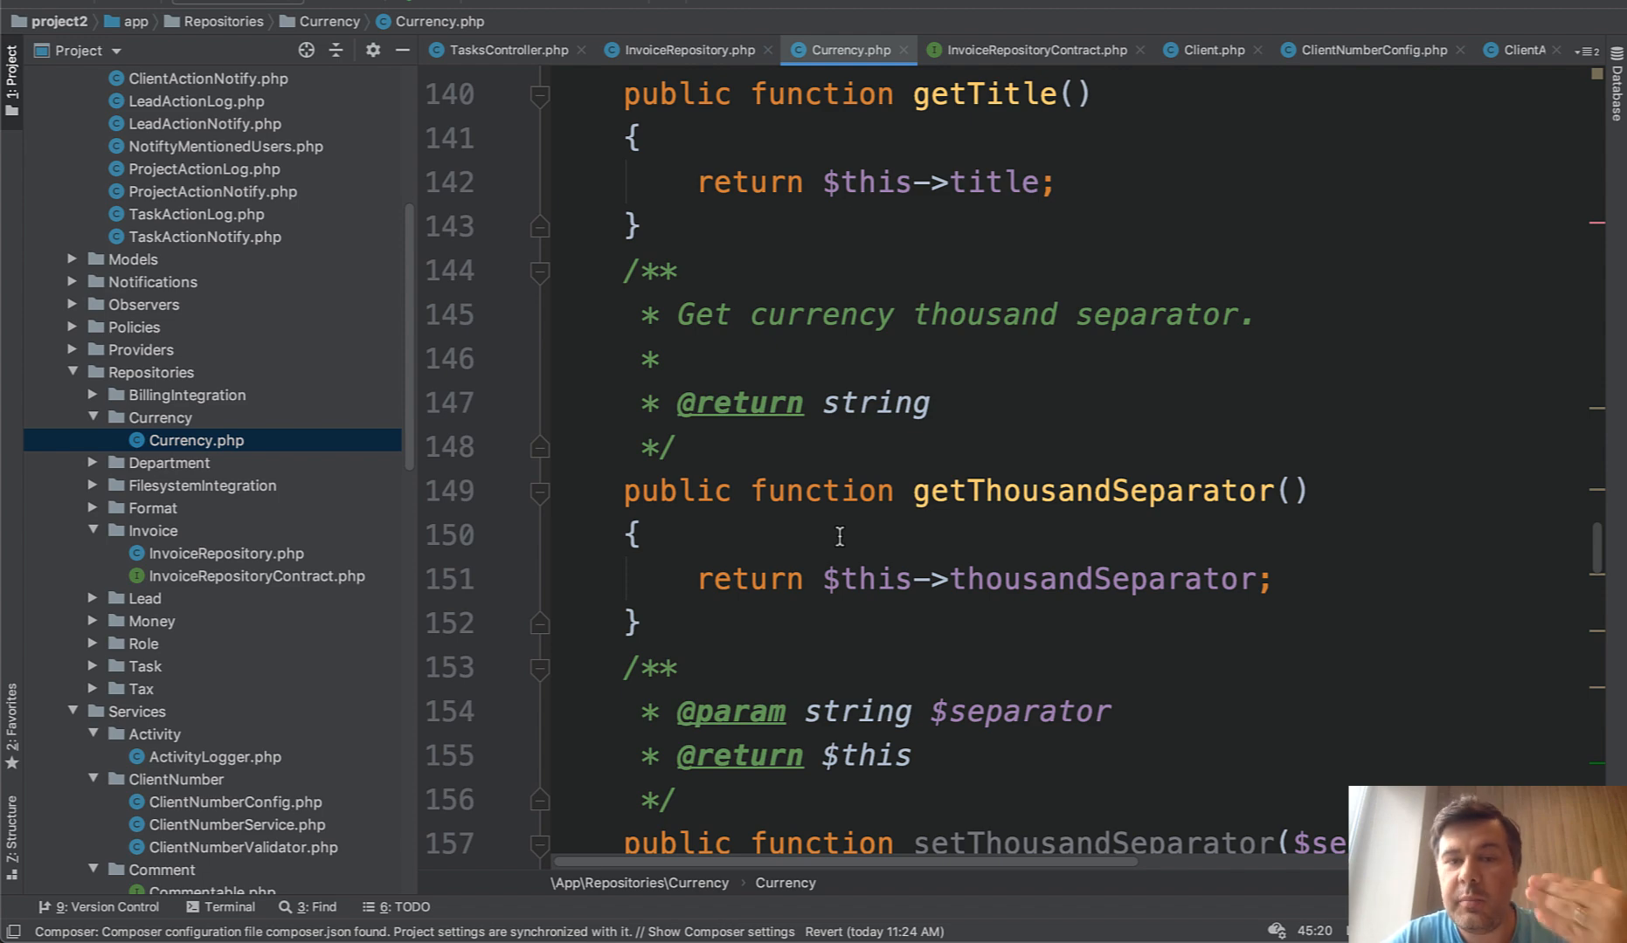
pyautogui.scroll(3)
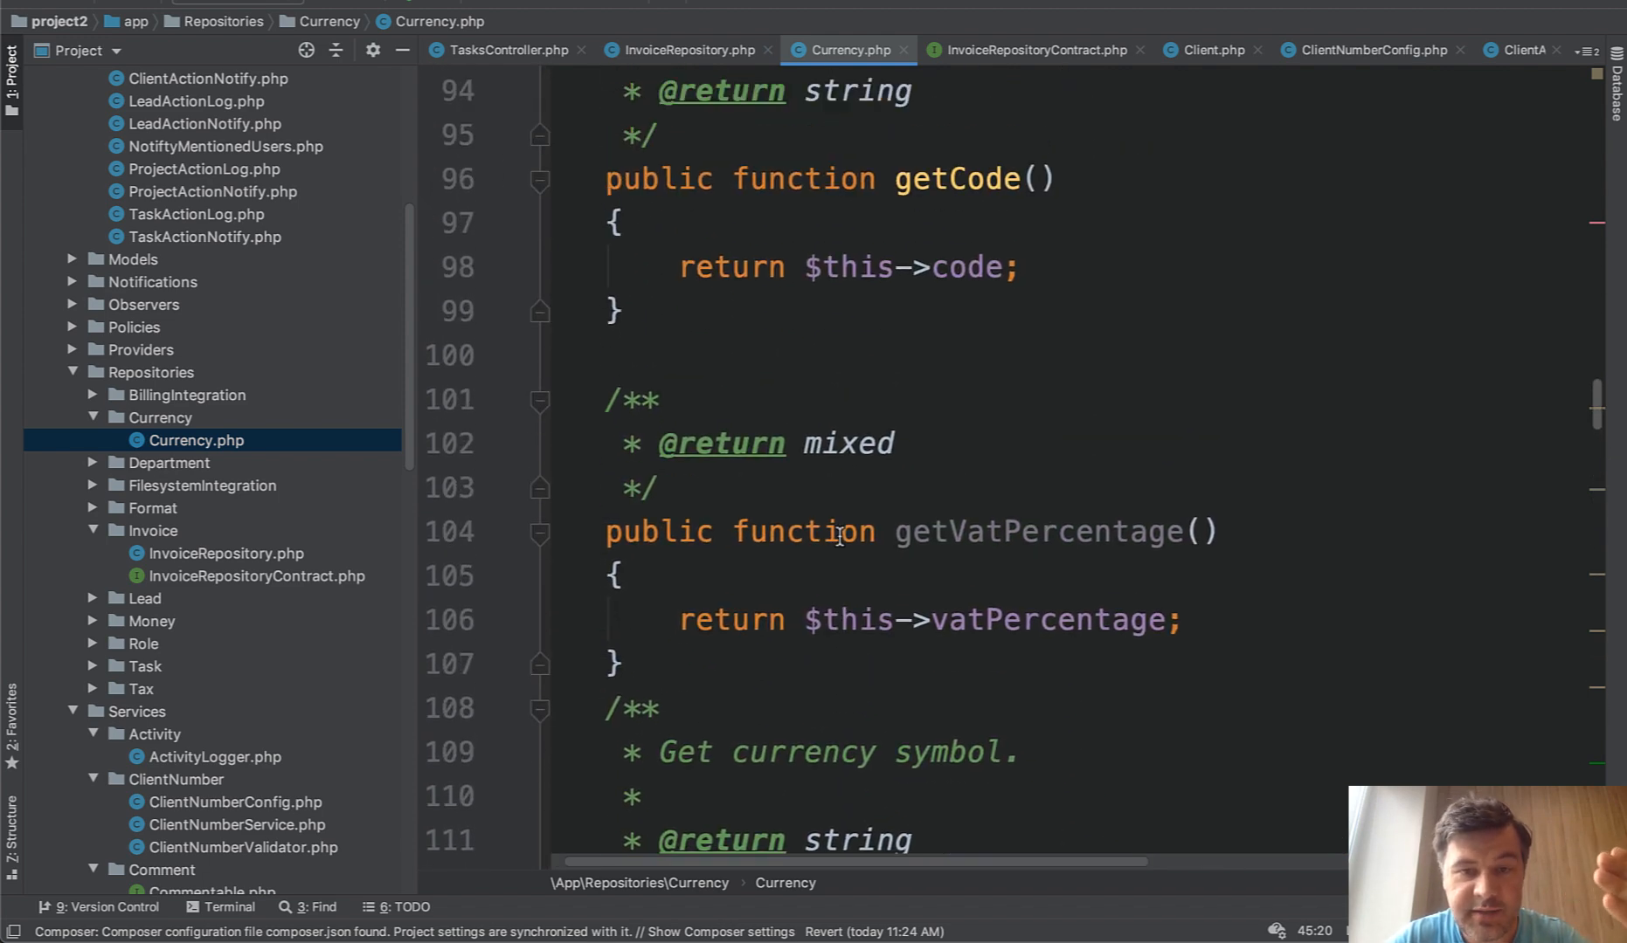
pyautogui.scroll(3)
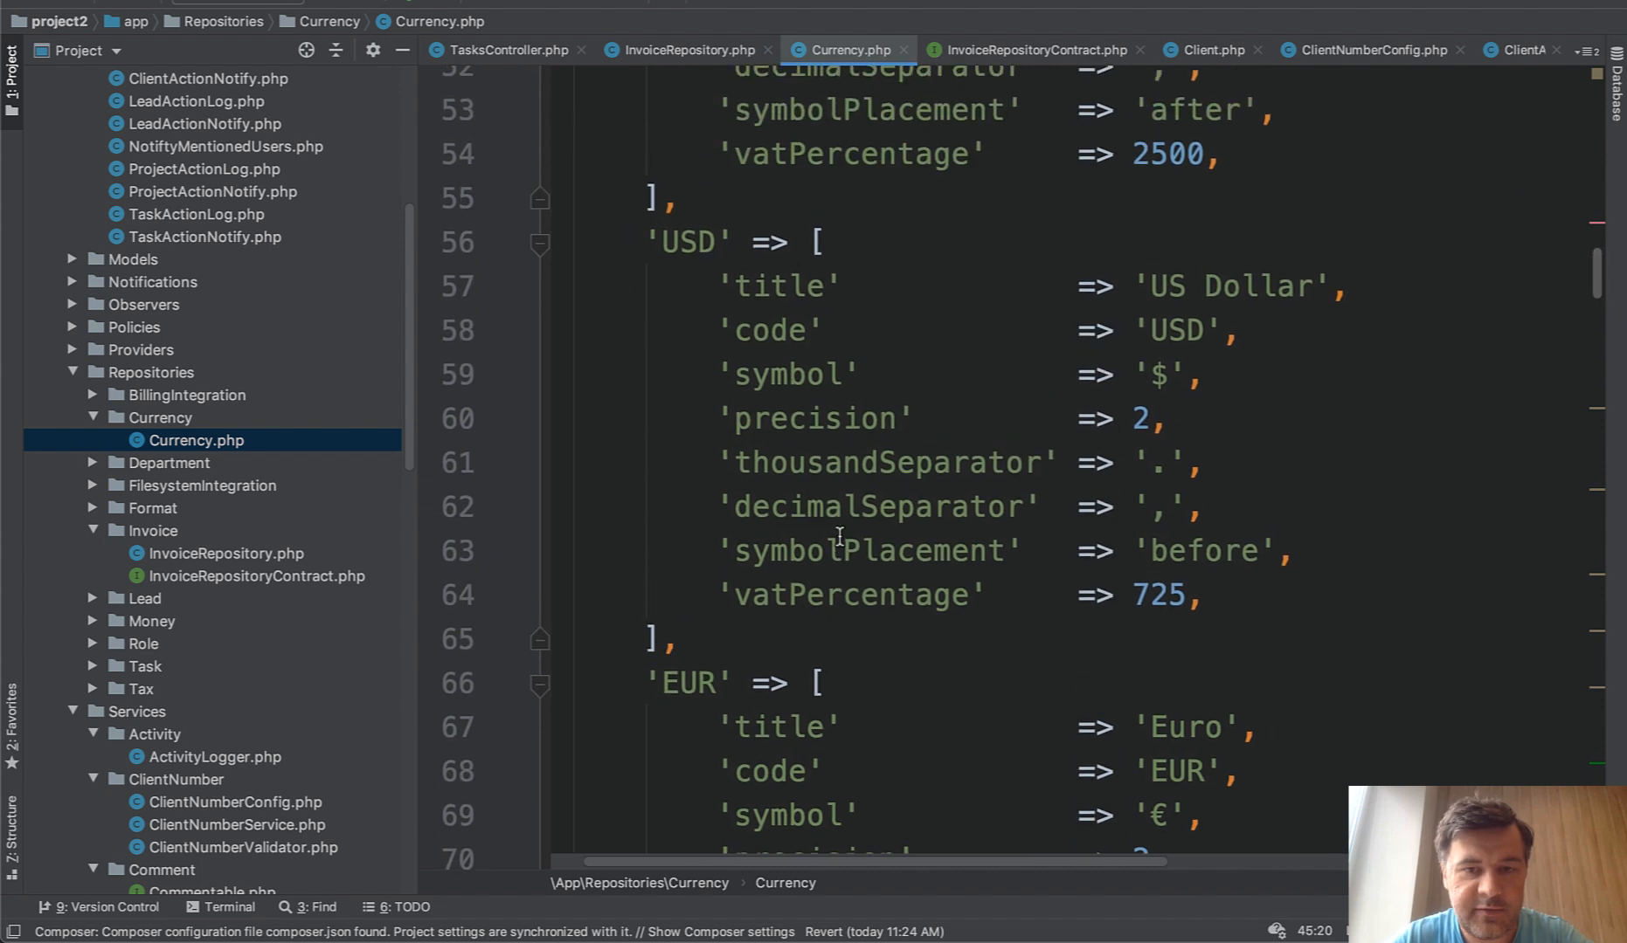